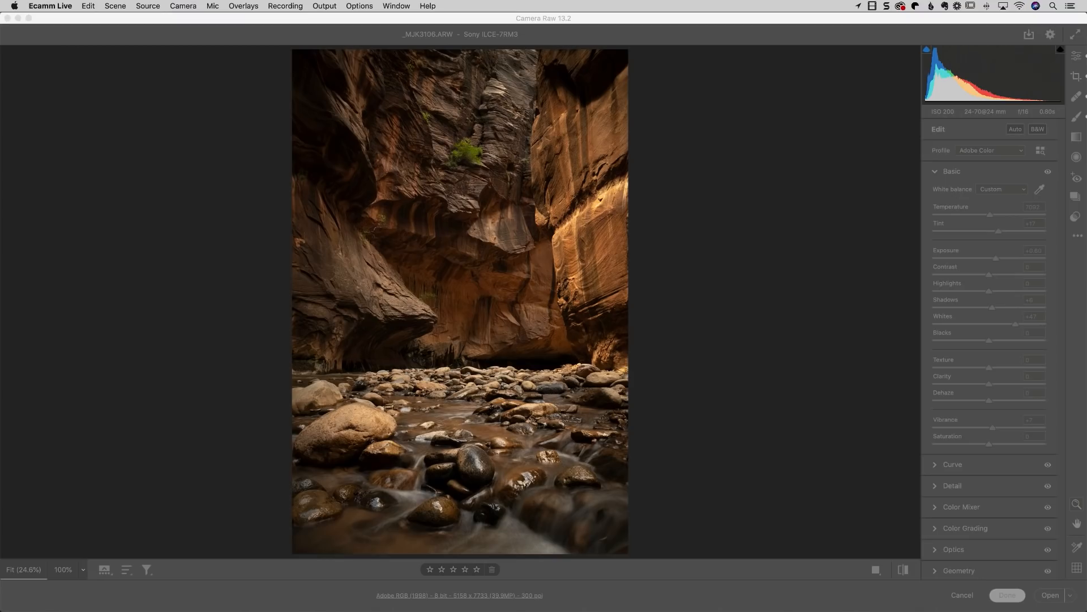
mouse_move(857, 7)
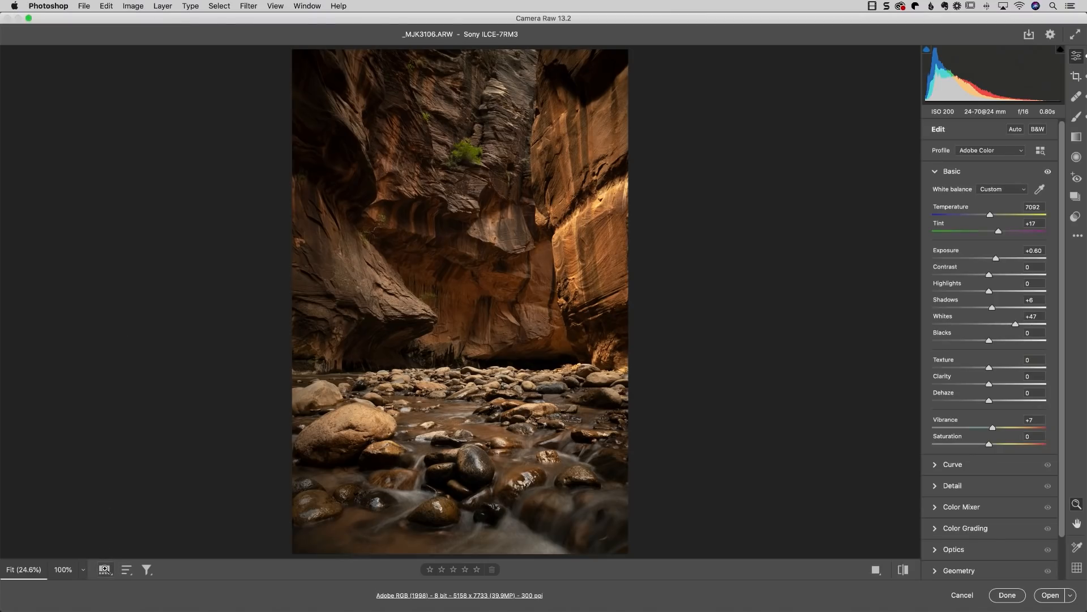
mouse_move(104, 569)
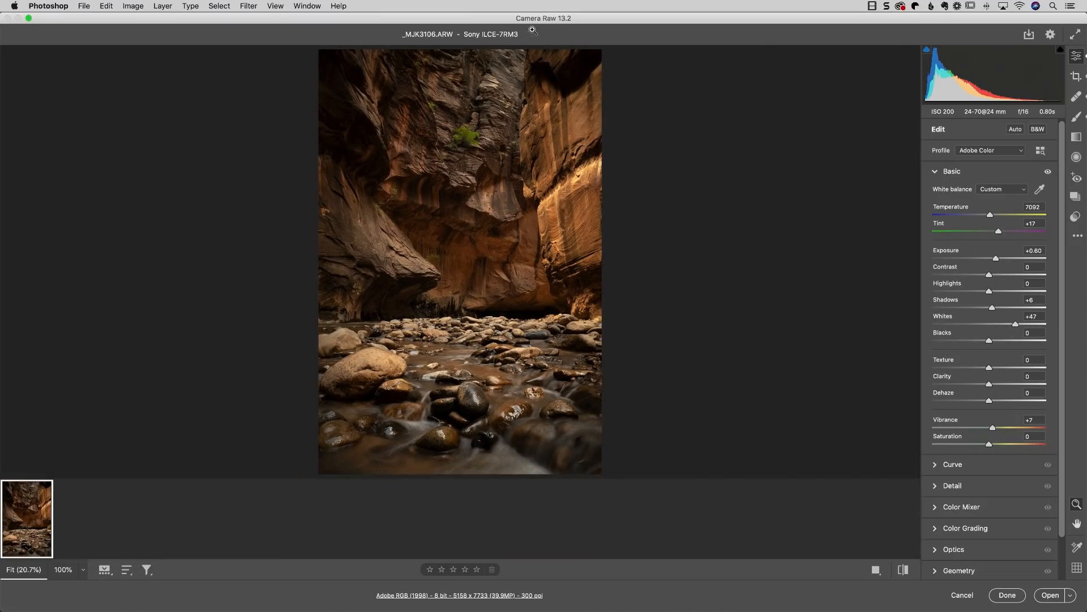
mouse_move(577, 26)
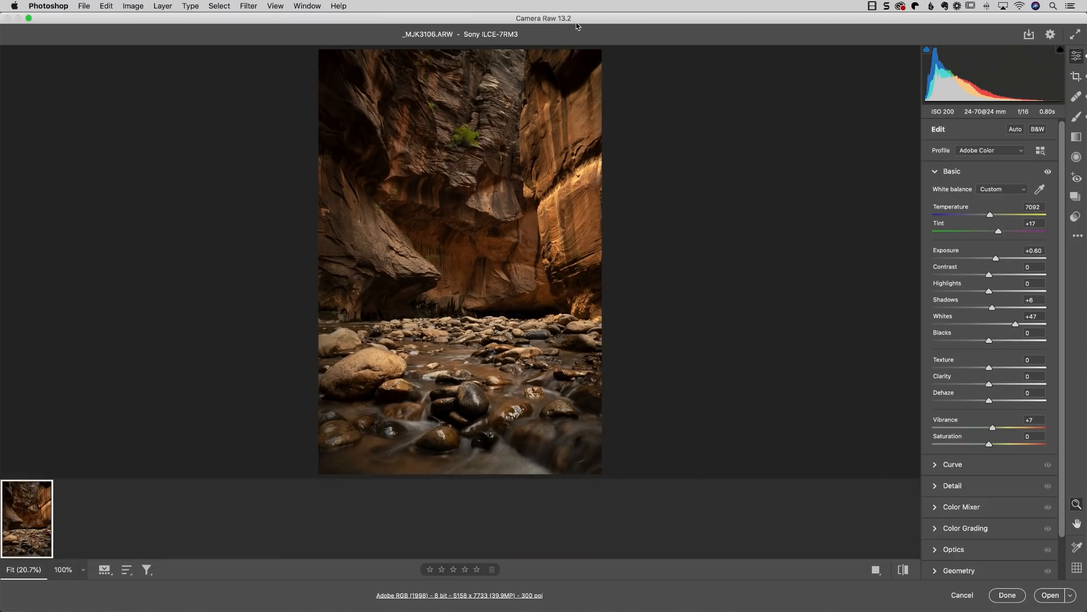
mouse_move(215, 134)
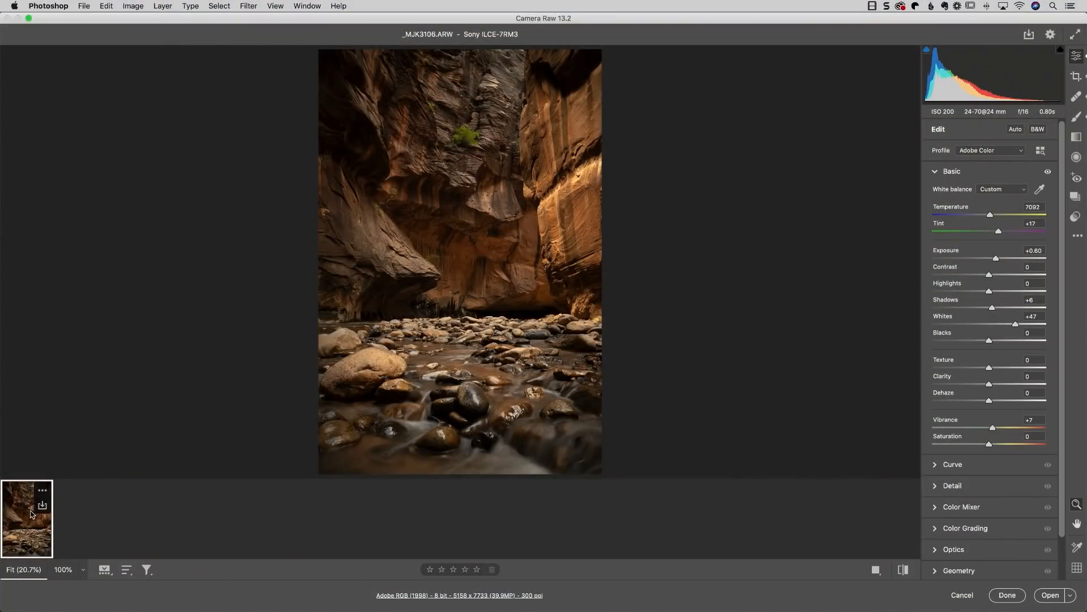
mouse_move(23, 522)
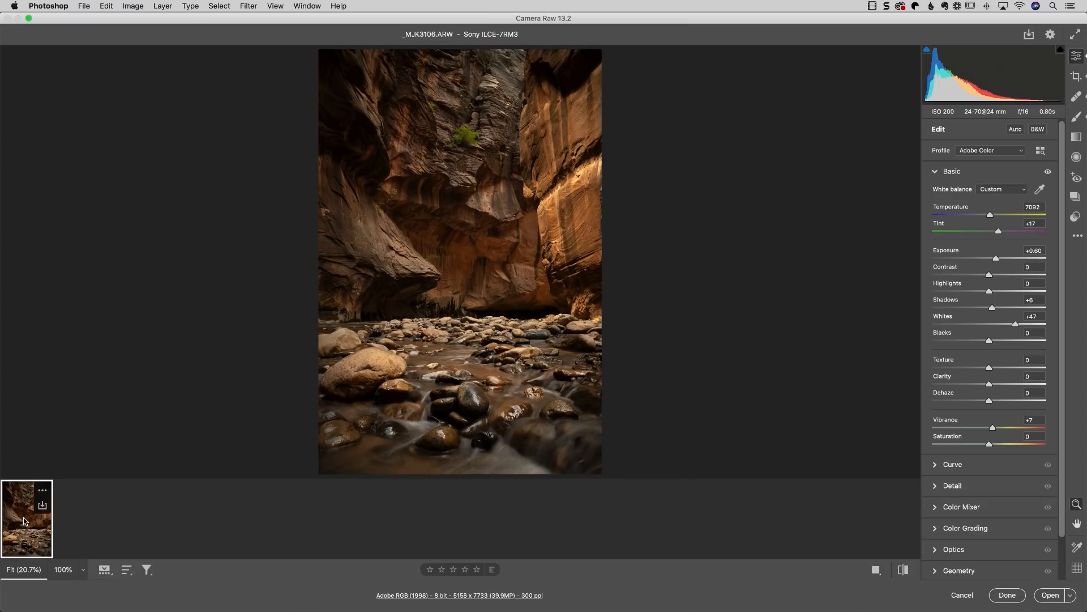
- Bring up the Enhance Preview for the canyon photo with Super Resolution checked, estimating 15 seconds
right_click(26, 519)
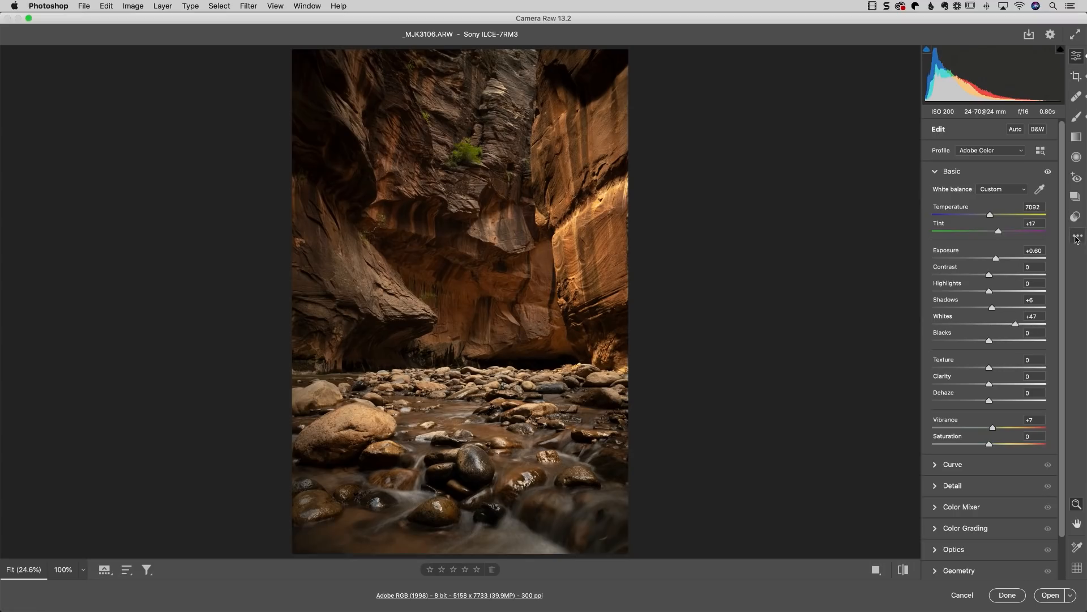
left_click(1077, 237)
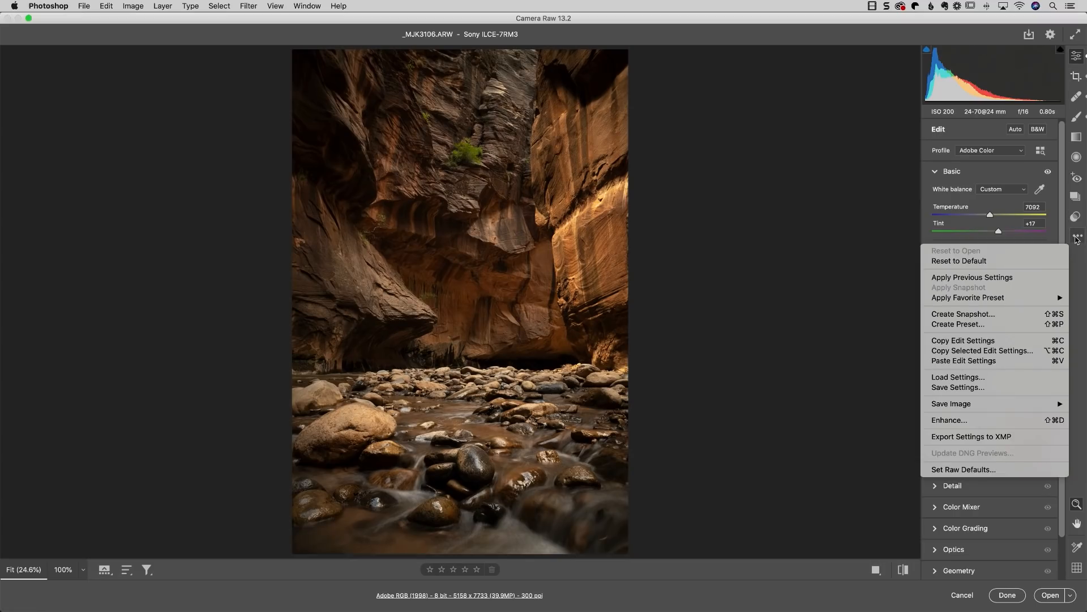
mouse_move(972, 419)
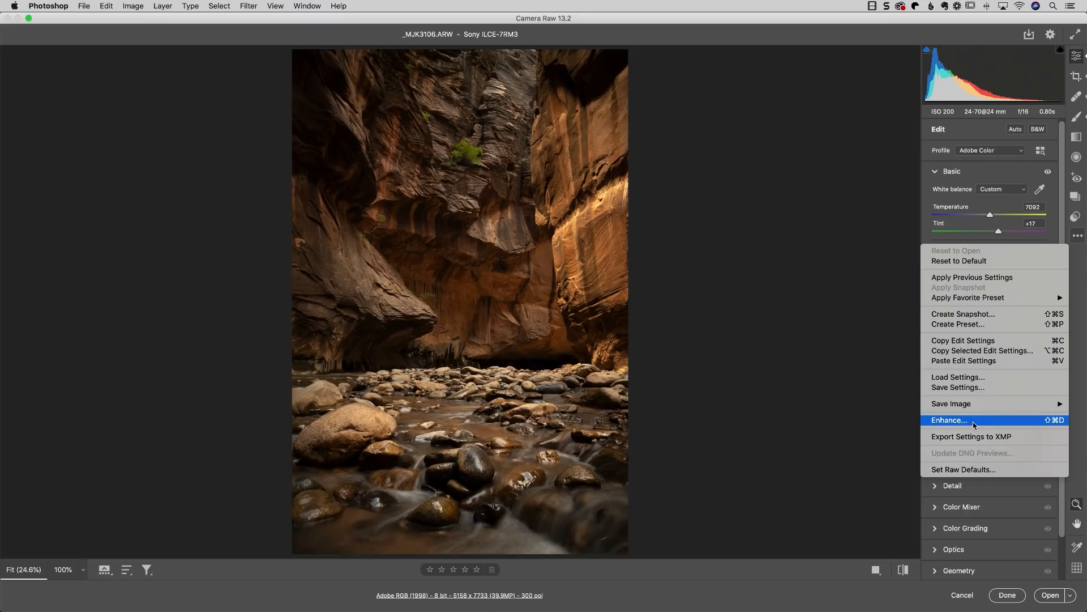
mouse_move(882, 422)
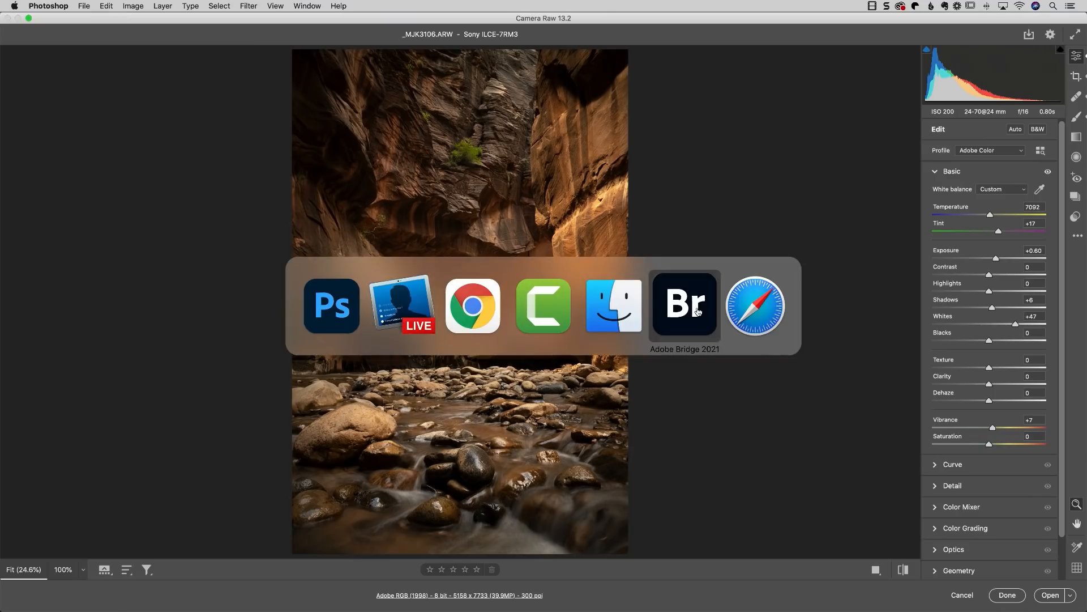
left_click(685, 304)
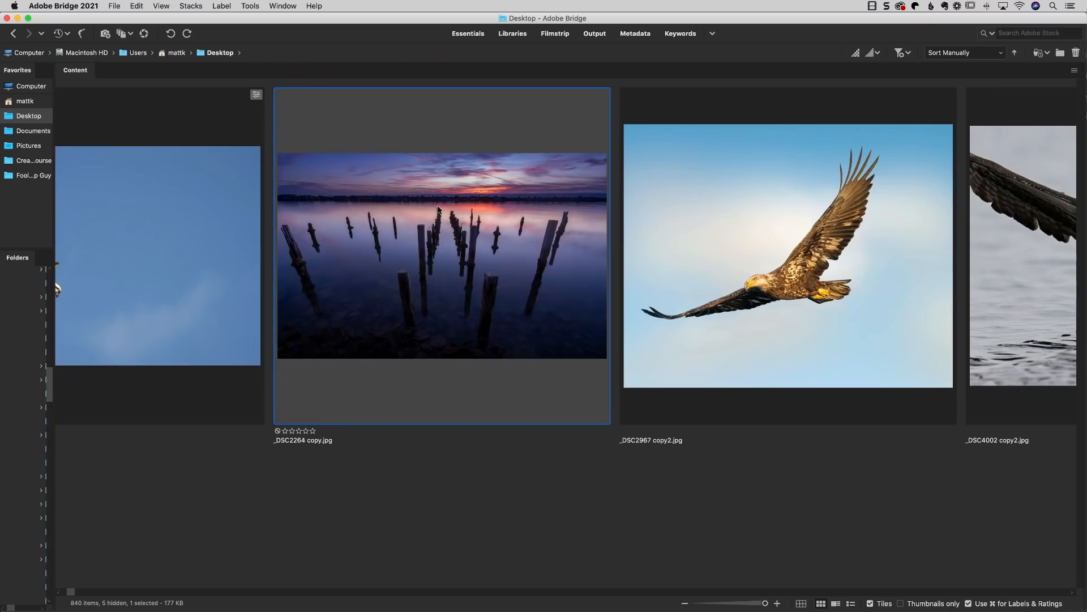
mouse_move(113, 6)
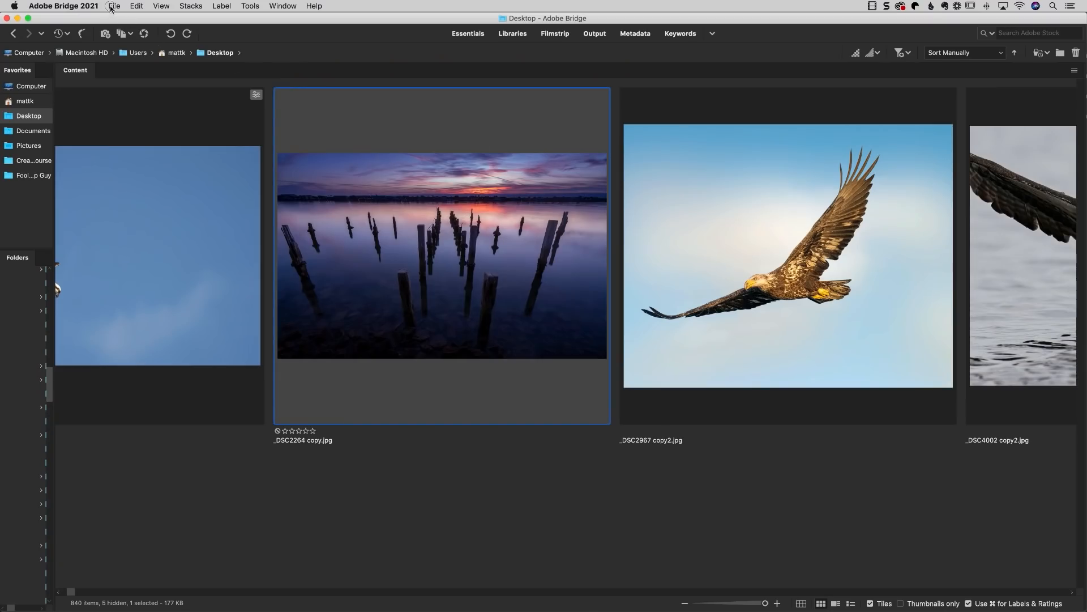
left_click(113, 6)
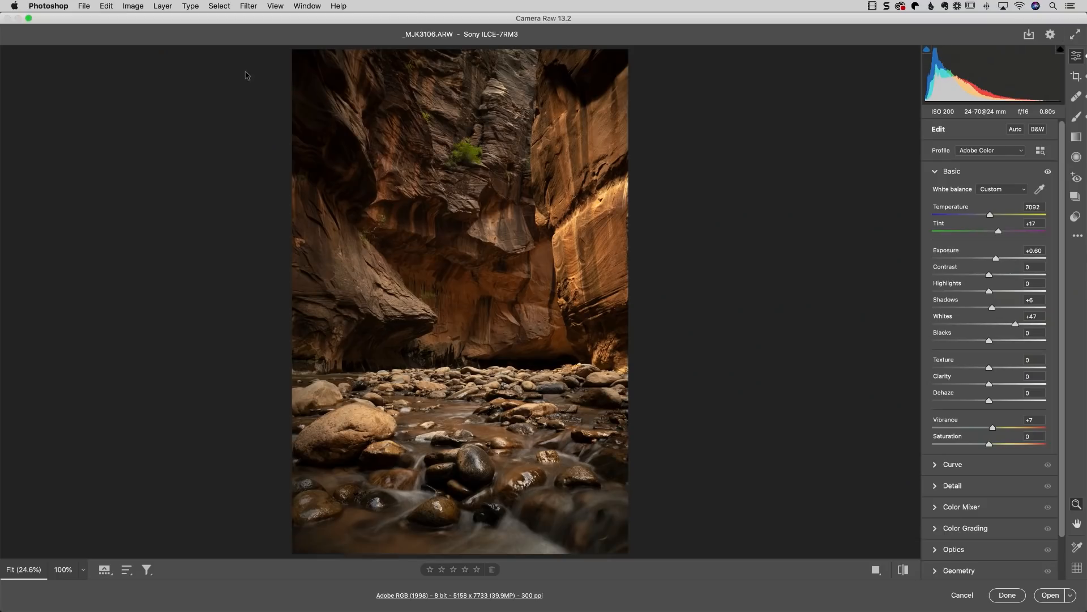
mouse_move(320, 68)
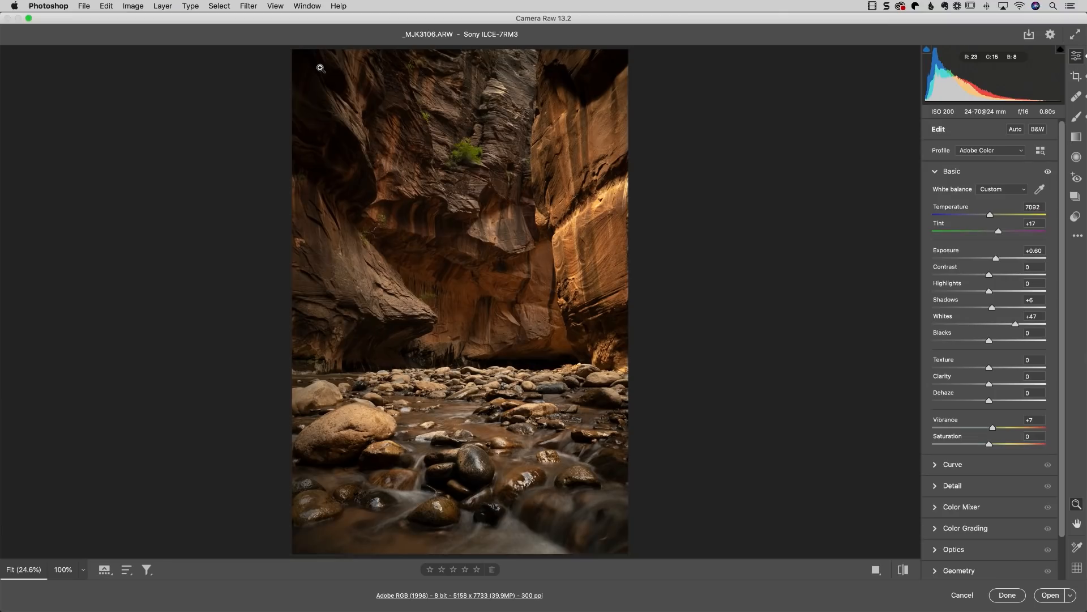
mouse_move(394, 196)
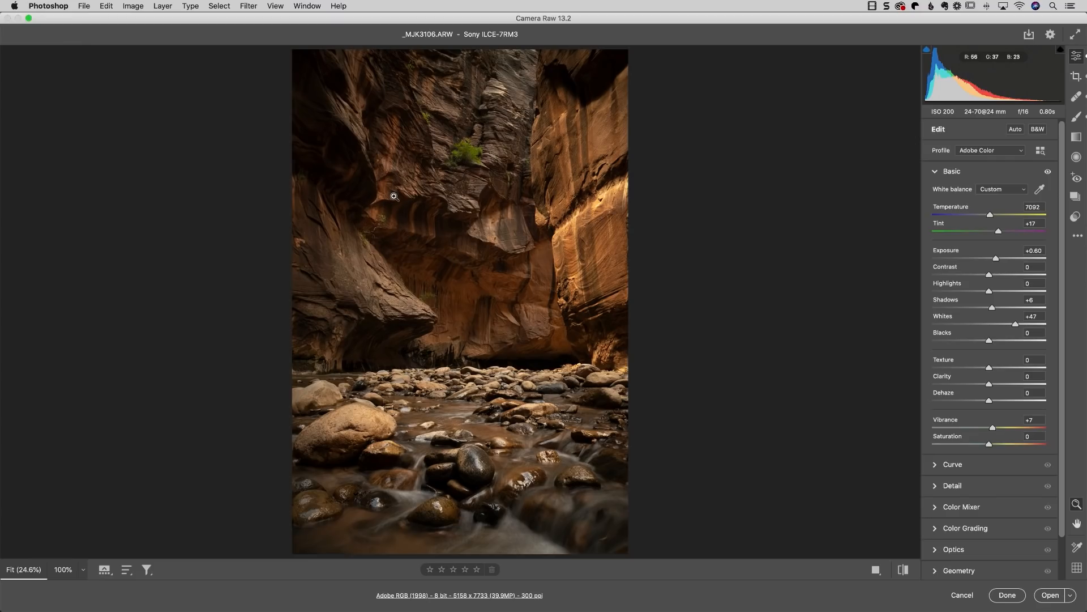
mouse_move(974, 341)
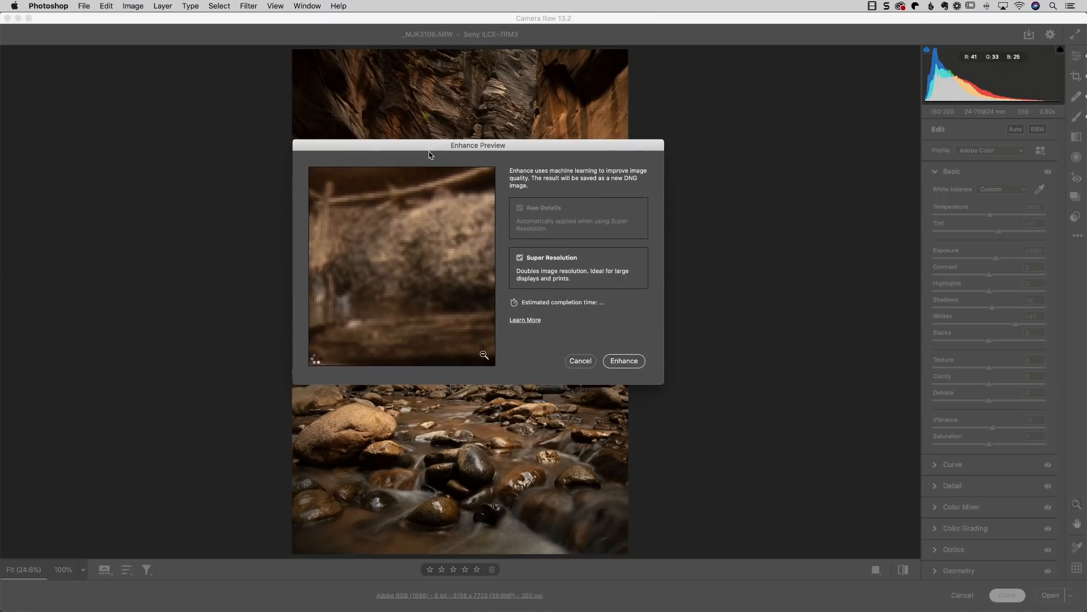
mouse_move(473, 209)
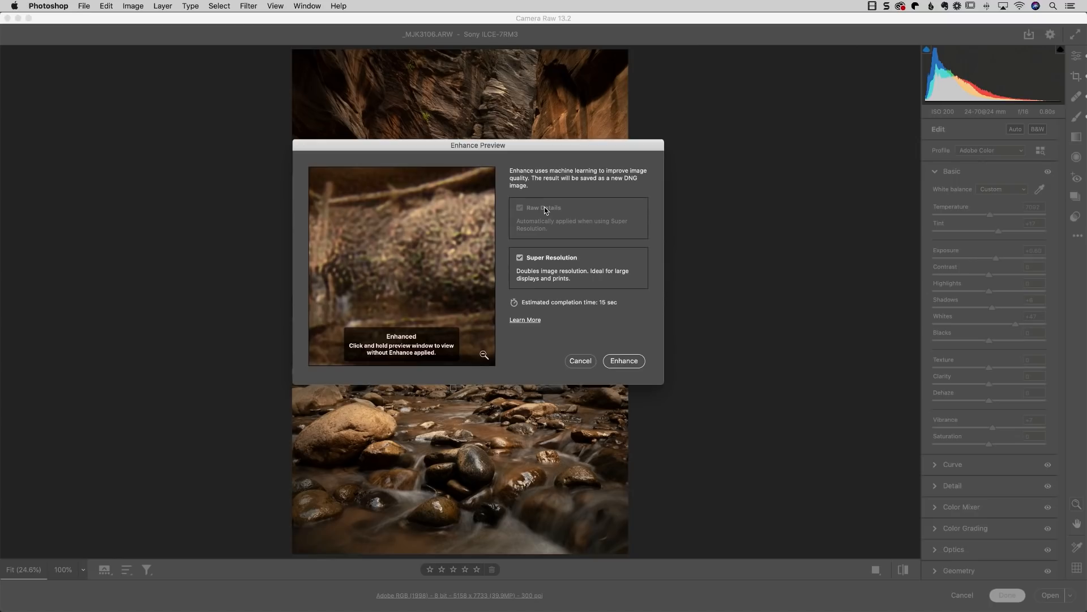
mouse_move(517, 262)
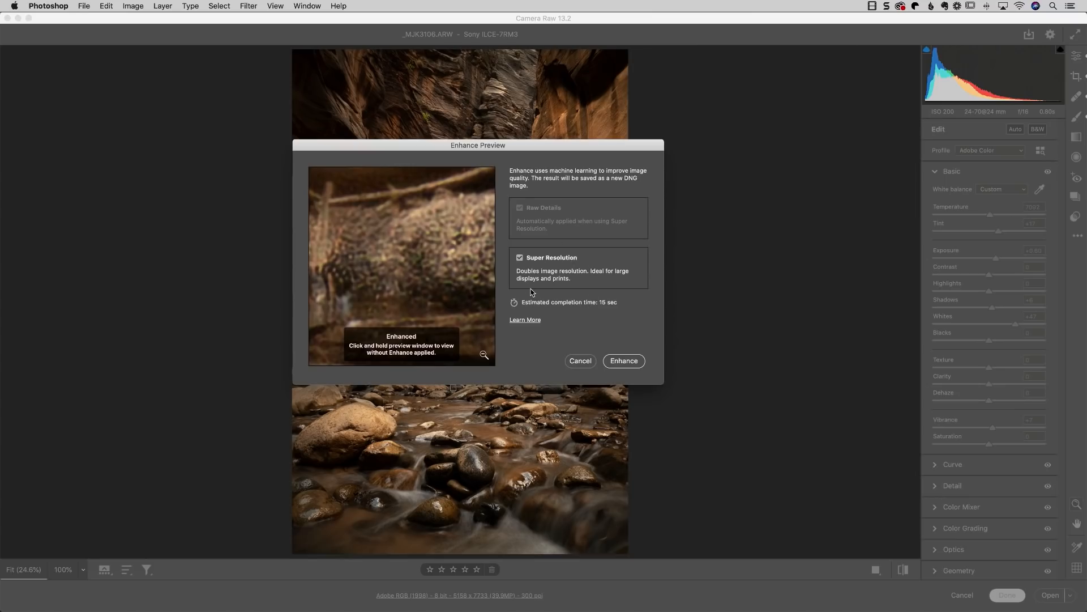
mouse_move(525, 273)
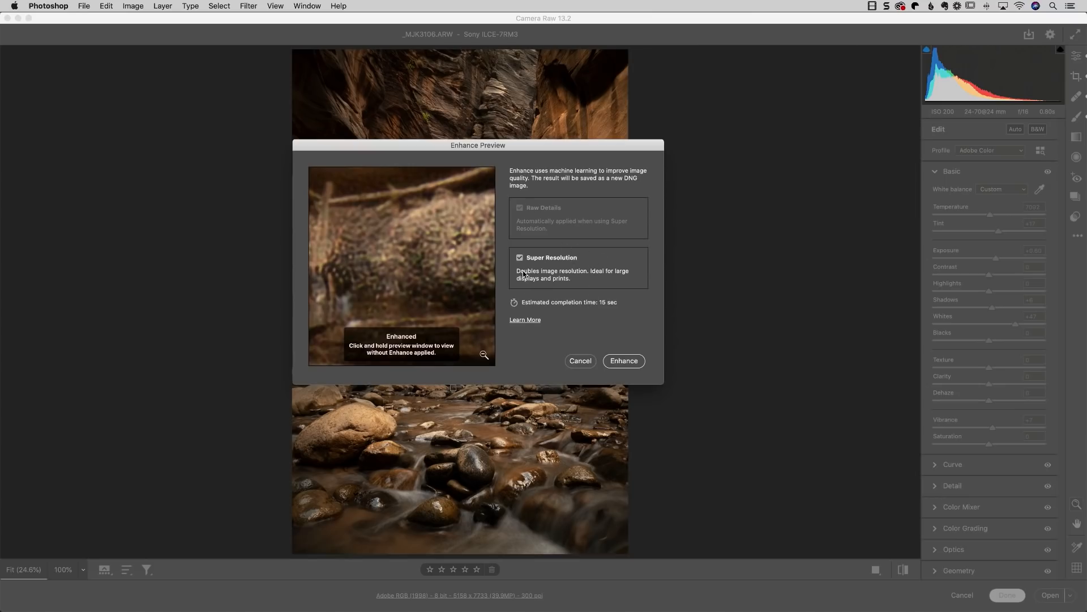
mouse_move(585, 276)
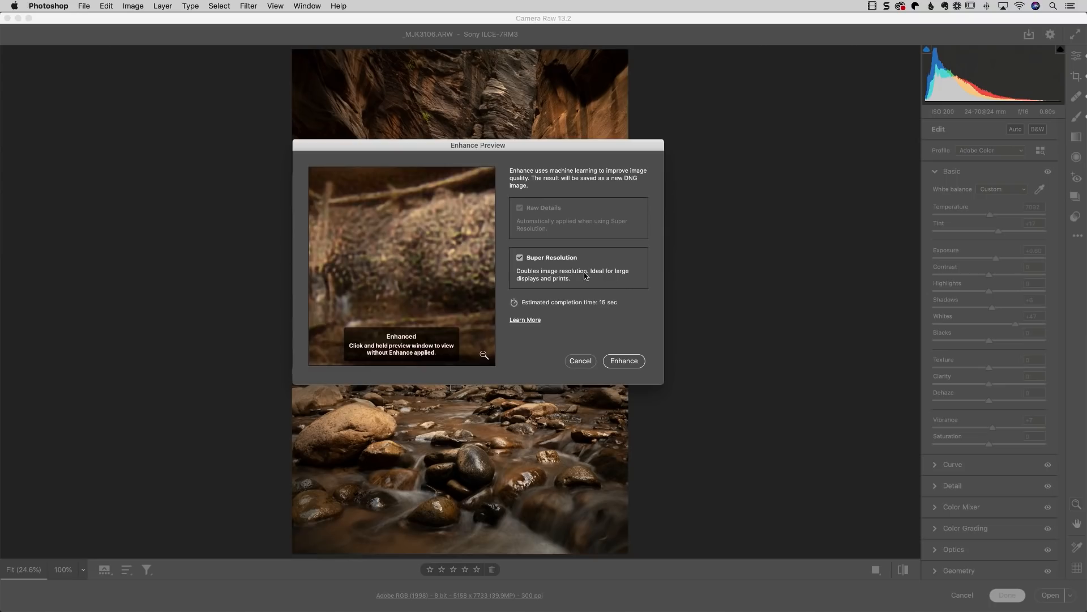
mouse_move(560, 283)
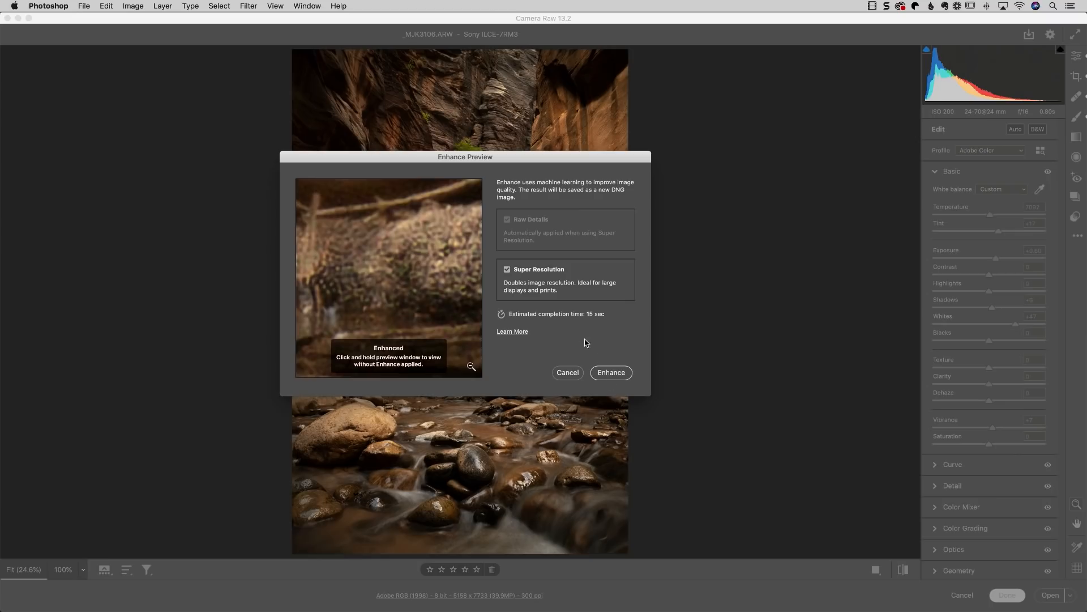
mouse_move(475, 280)
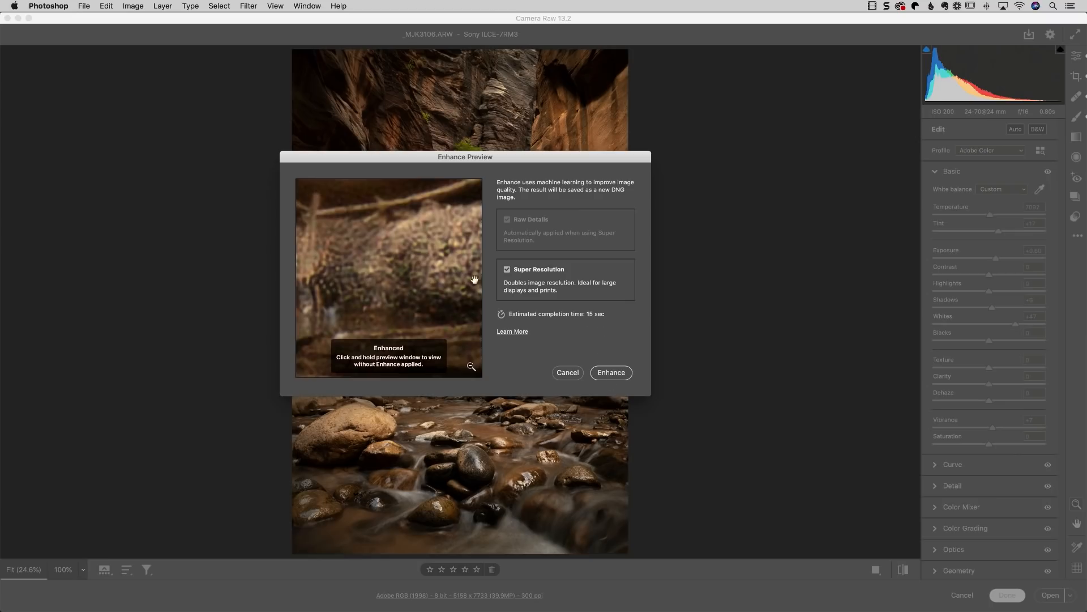
mouse_move(422, 252)
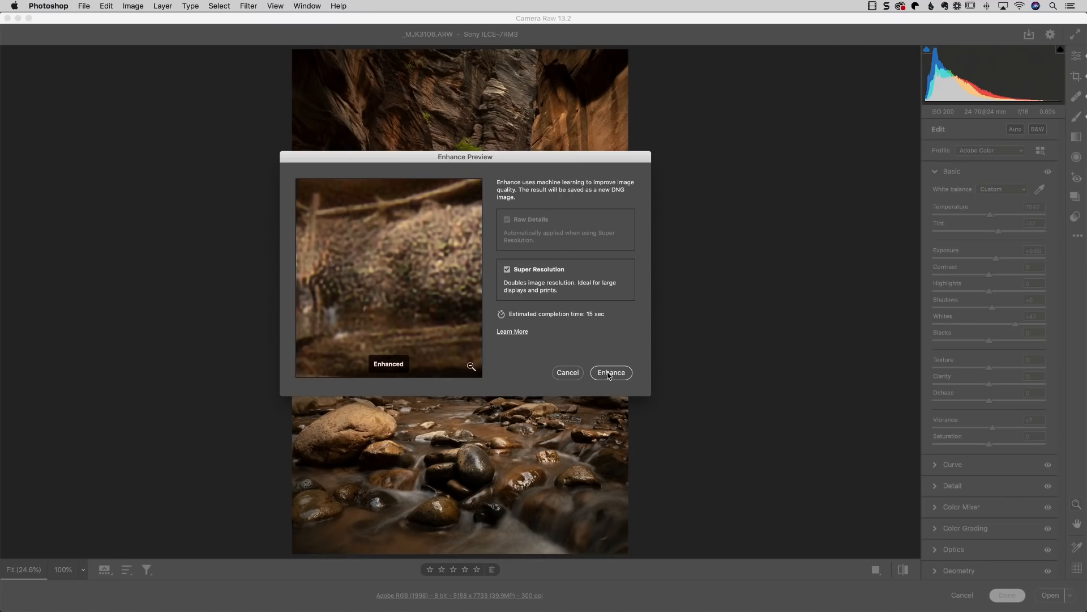
- Run Enhance to create the Super Resolution DNG copy of the canyon photo
left_click(611, 373)
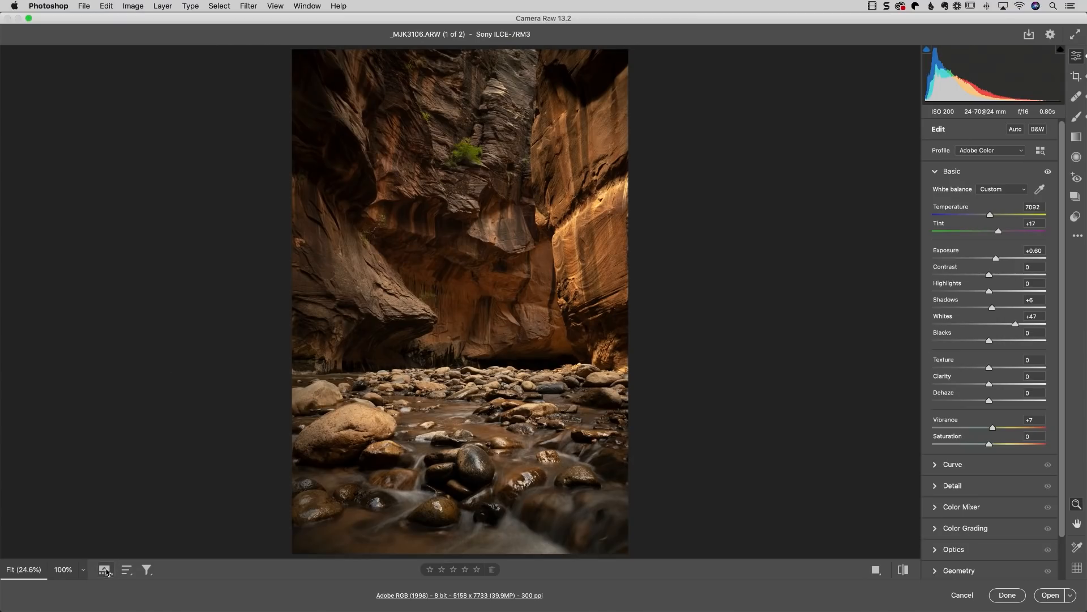
- Leave Camera Raw for the enhanced canyon DNG document with Image Size and Super Zoom layers
left_click(105, 570)
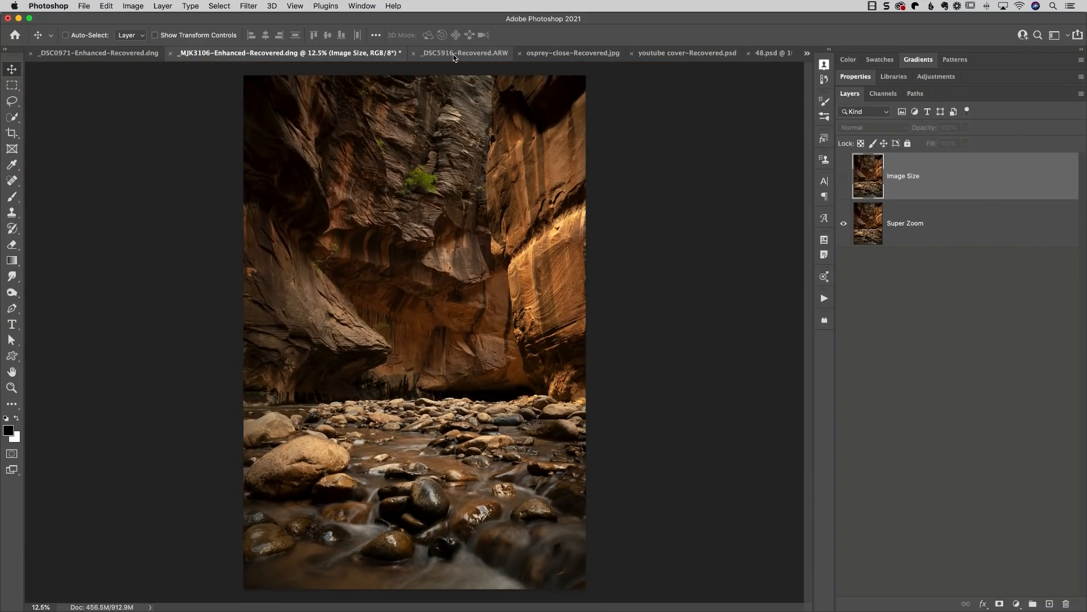
left_click(132, 5)
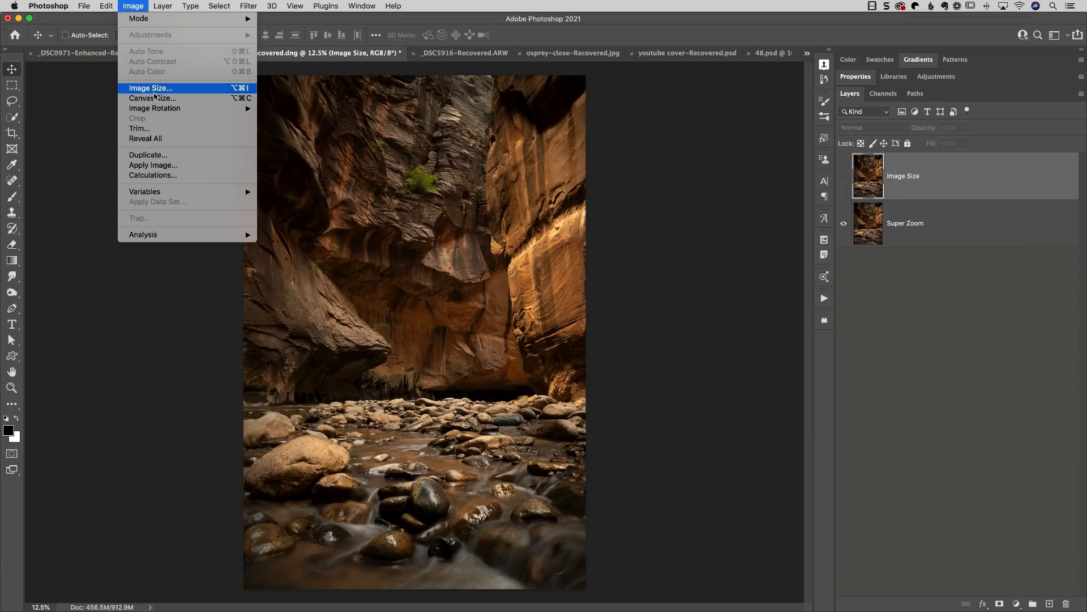
mouse_move(201, 94)
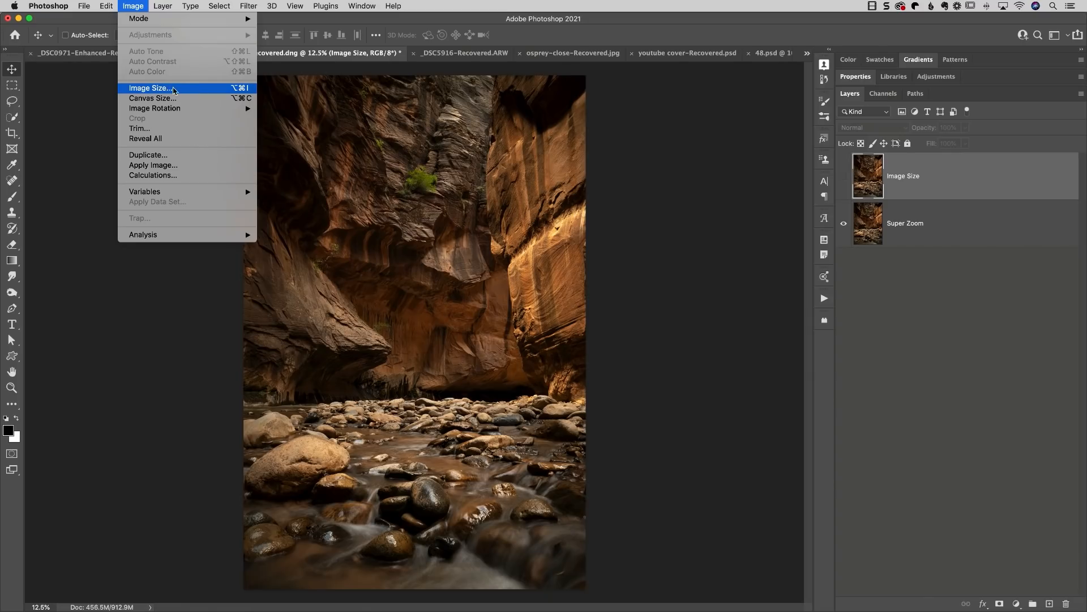
mouse_move(180, 92)
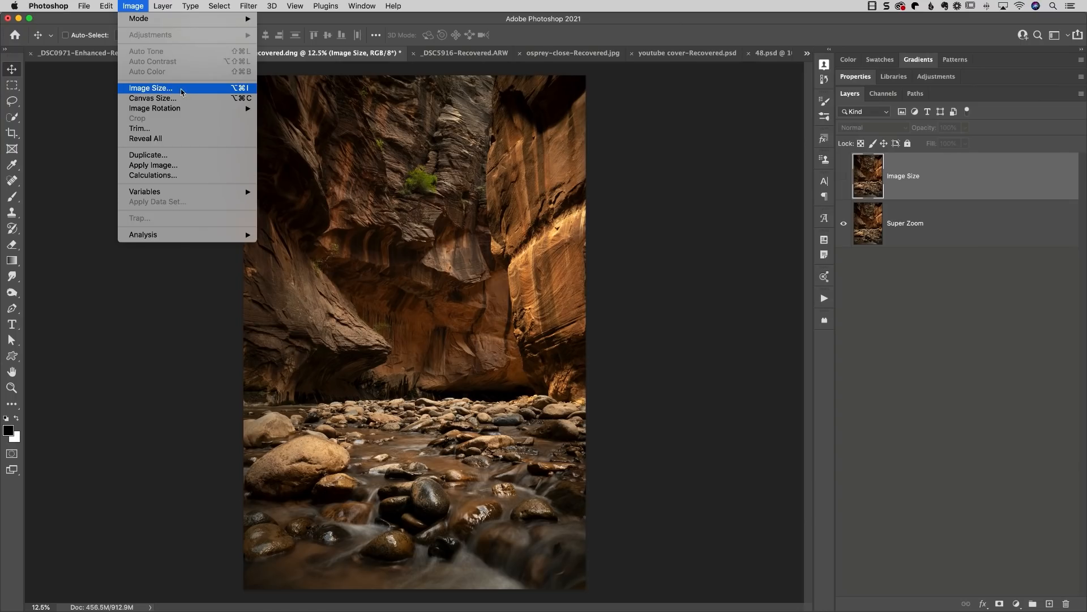
mouse_move(138, 19)
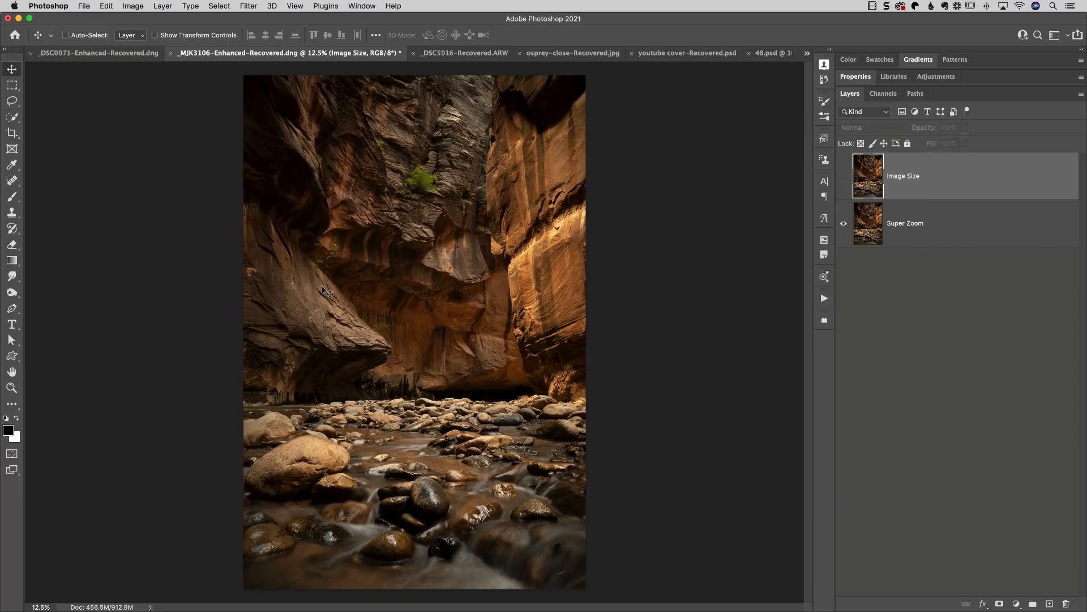
- Zoom to 200% on the stream rocks and hide the Image Size layer to reveal Super Zoom
left_click(844, 175)
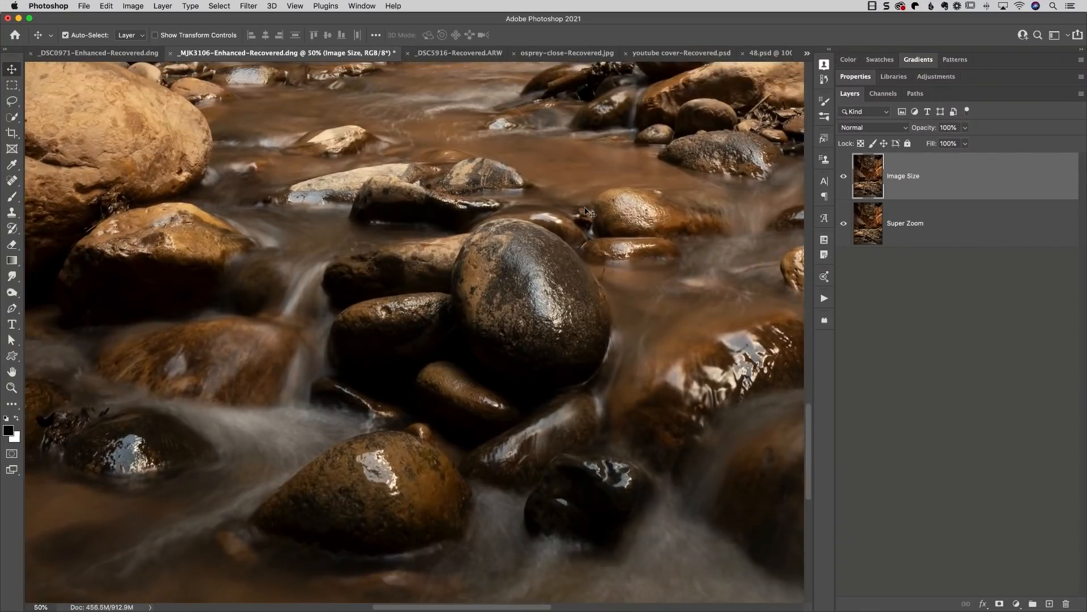
left_click(295, 5)
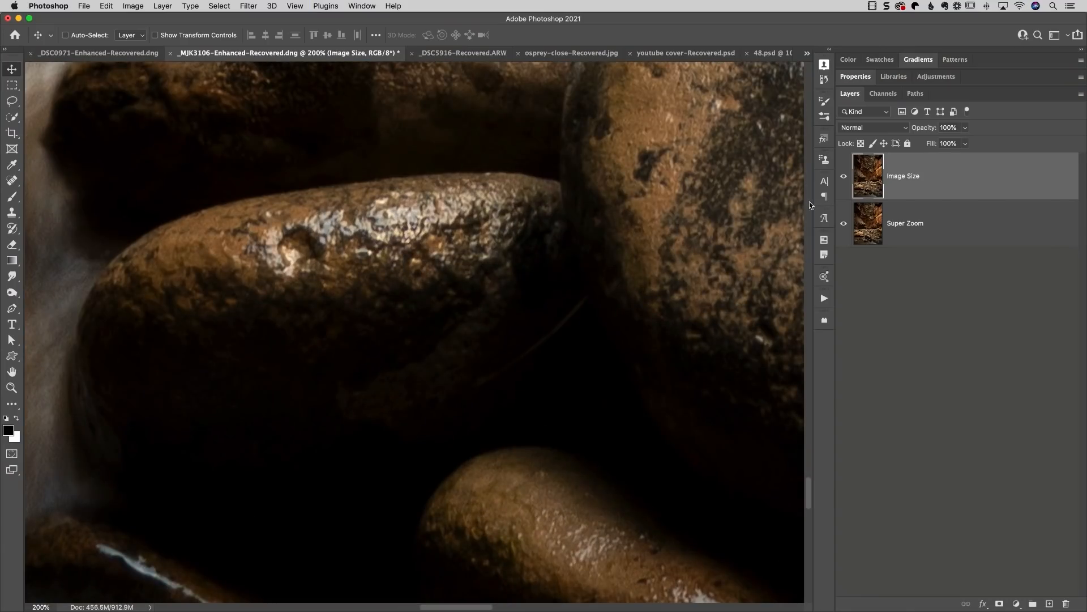
mouse_move(844, 178)
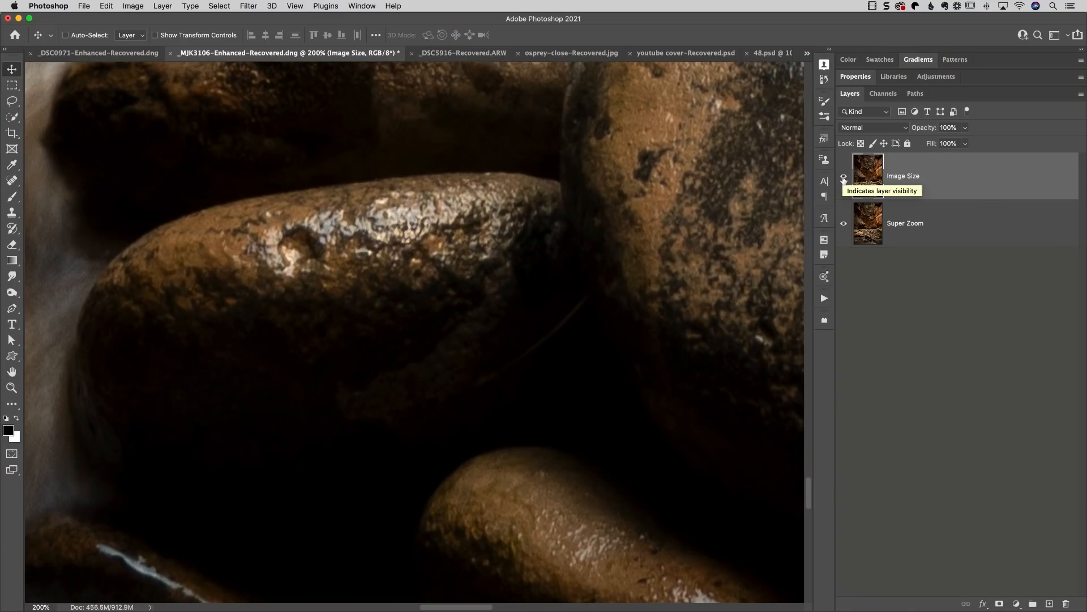
left_click(844, 177)
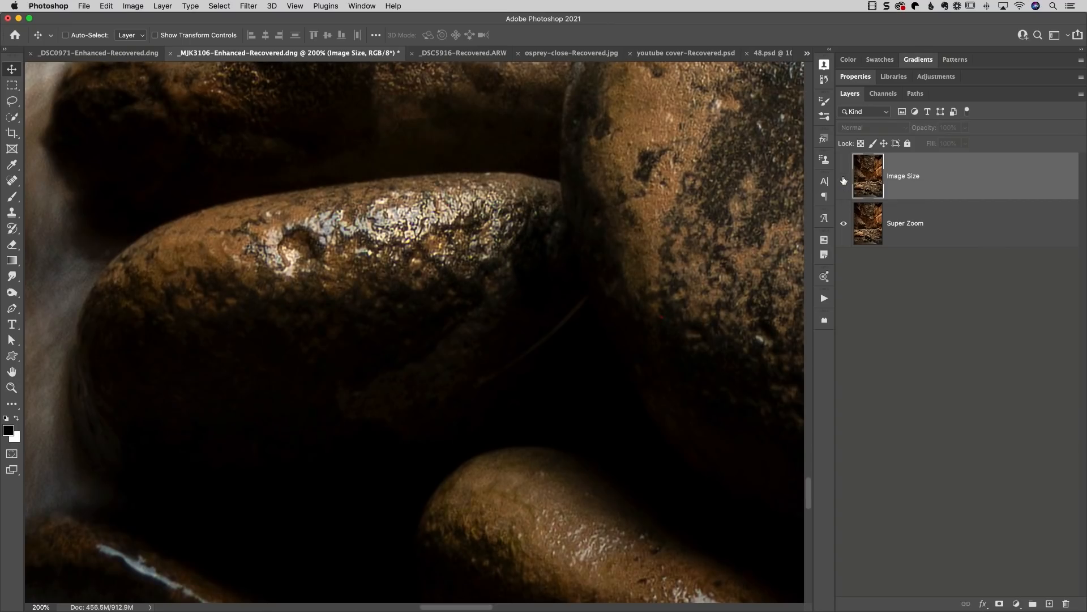
- Toggle the Image Size layer and pan across the wet rocks to compare the two versions
left_click(844, 175)
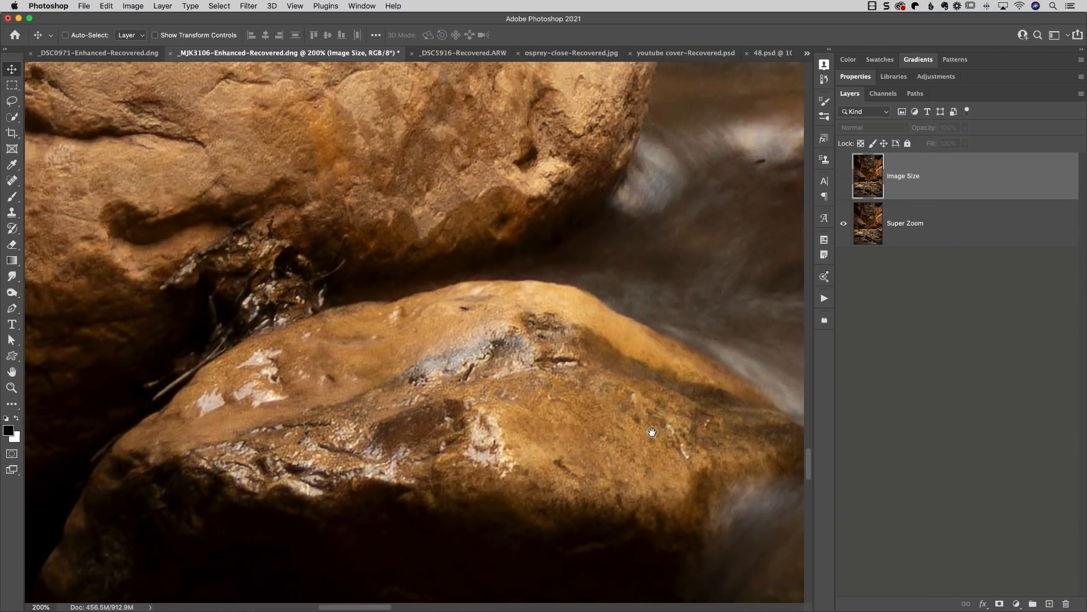
left_click(844, 179)
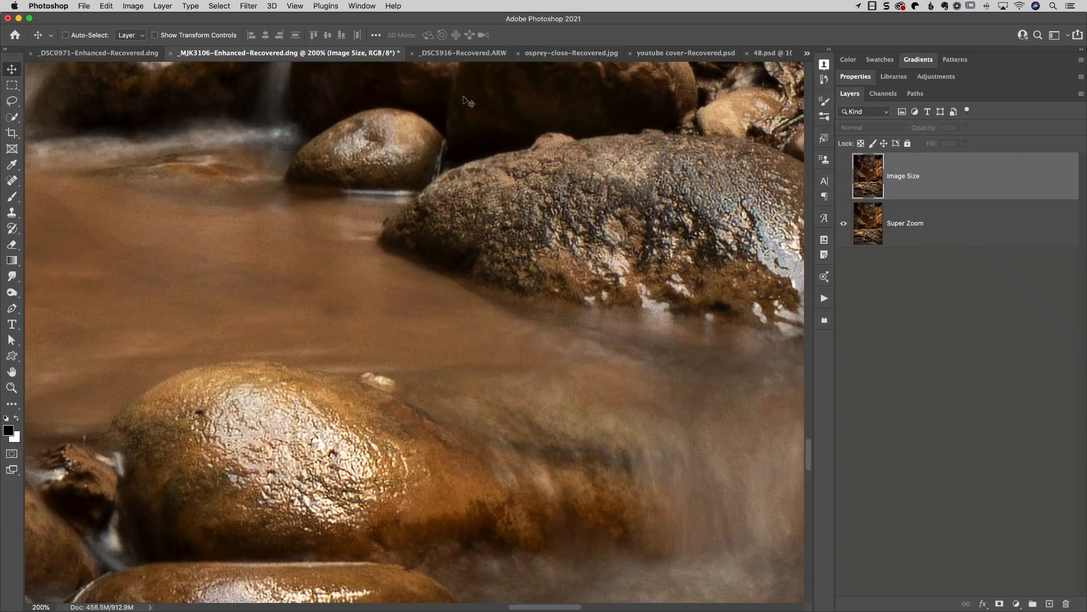
left_click(98, 53)
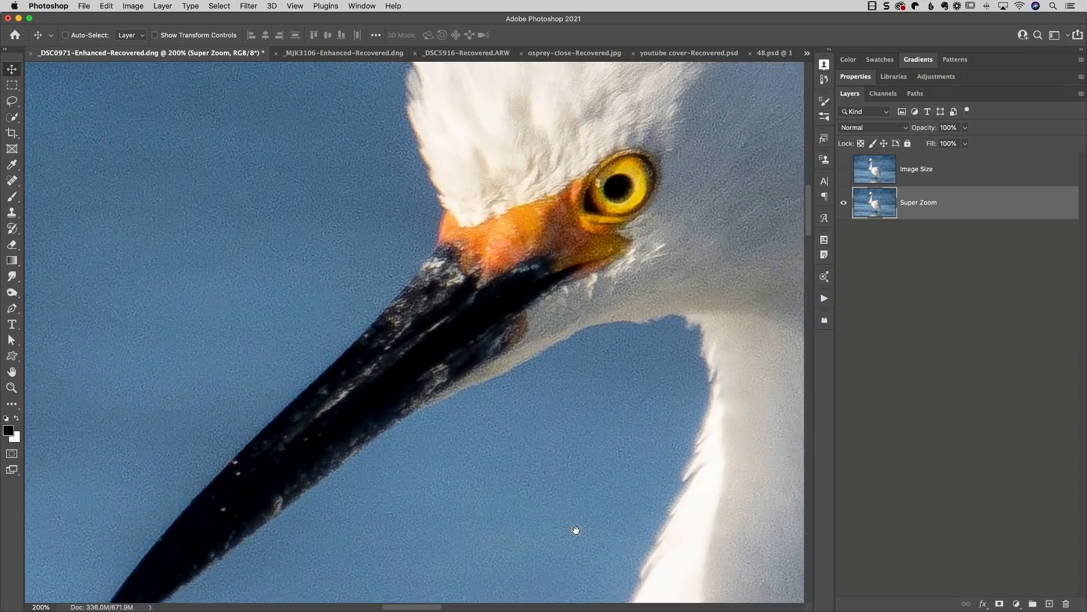
mouse_move(707, 216)
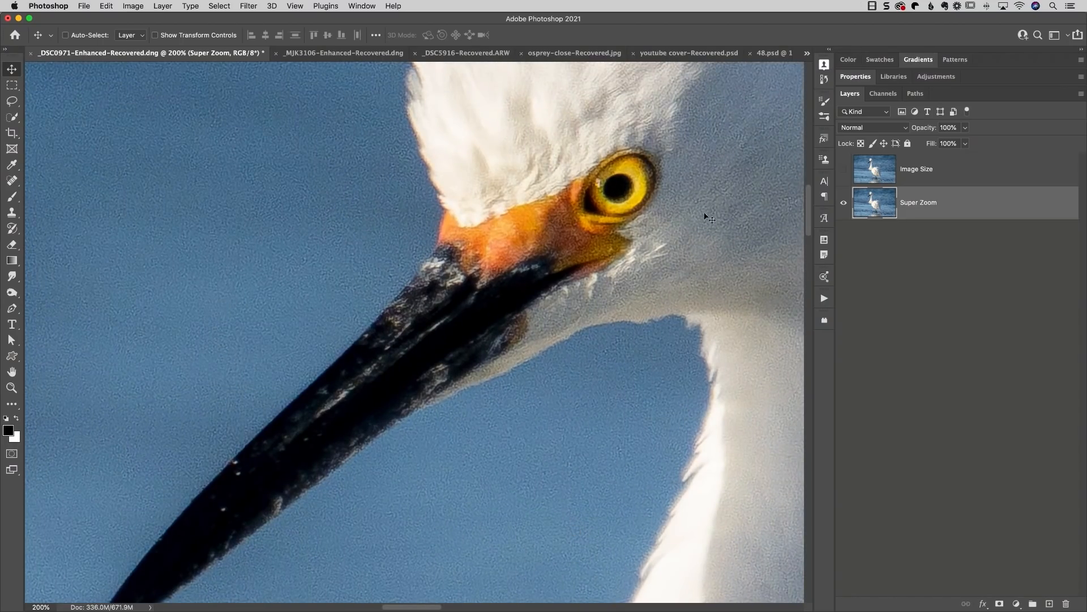
- Toggle the egret photo's Image Size layer off so its Super Zoom layer shows
left_click(844, 171)
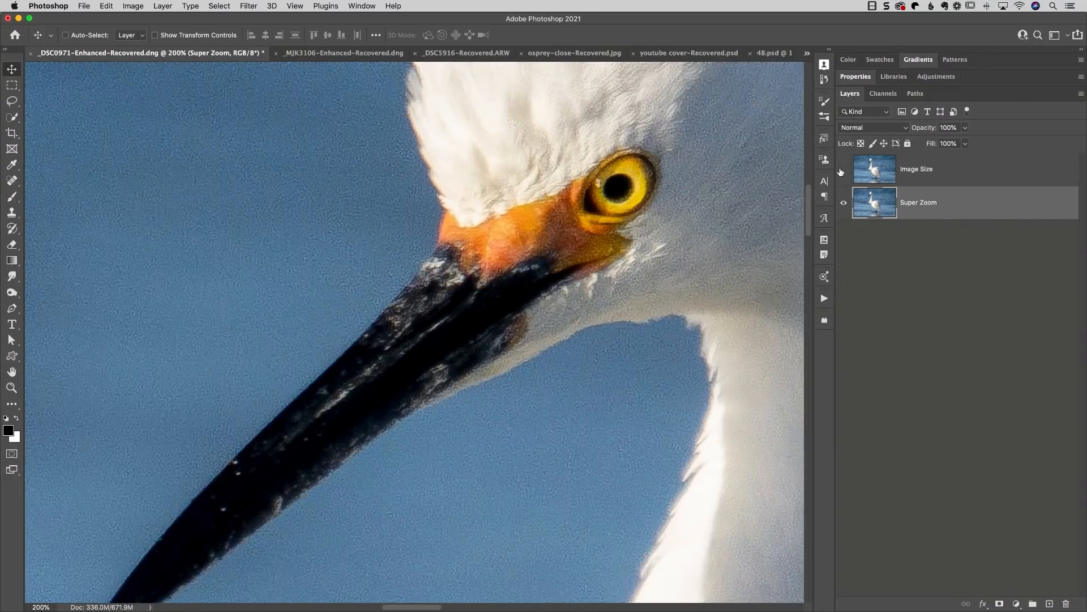
left_click(844, 171)
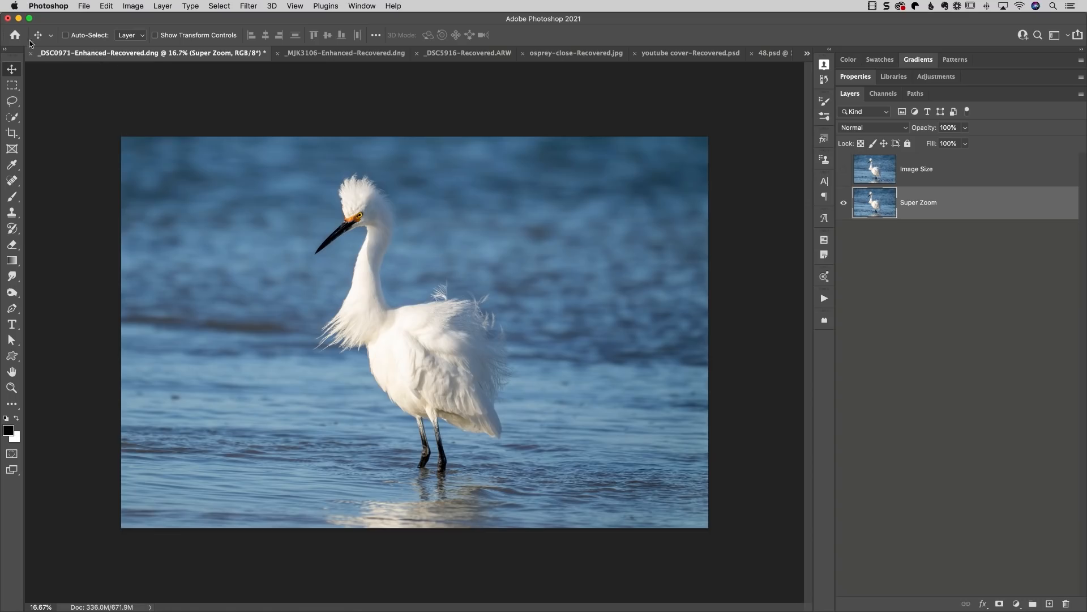
- Reopen the canyon raw file _MJK3106.ARW from the Home screen's Recent list into Camera Raw
left_click(14, 35)
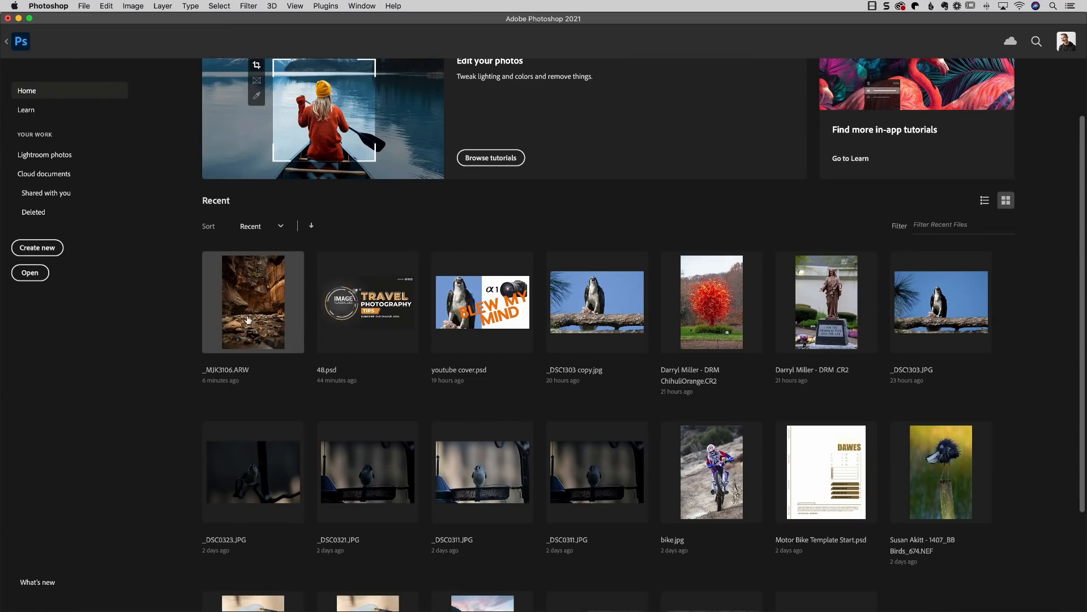
double_click(253, 302)
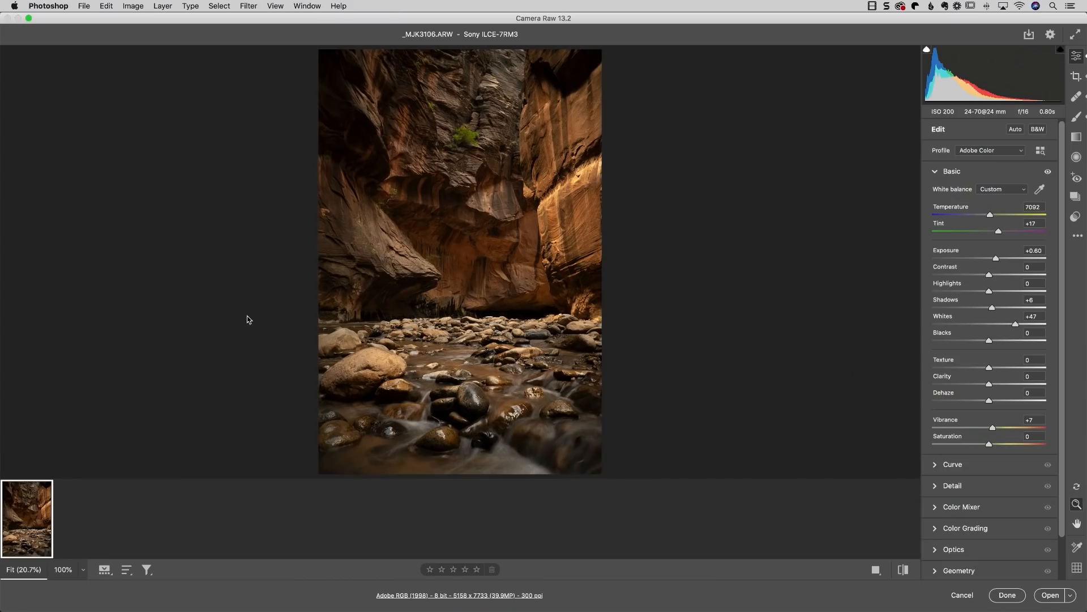
mouse_move(44, 514)
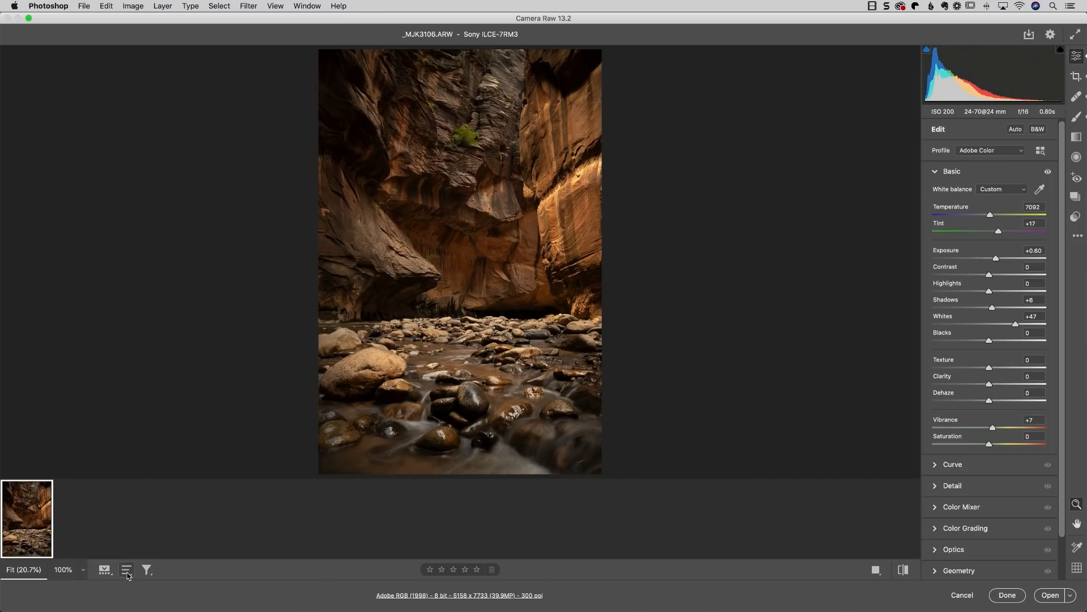
- Sort the Camera Raw film strip by Color Label
left_click(127, 570)
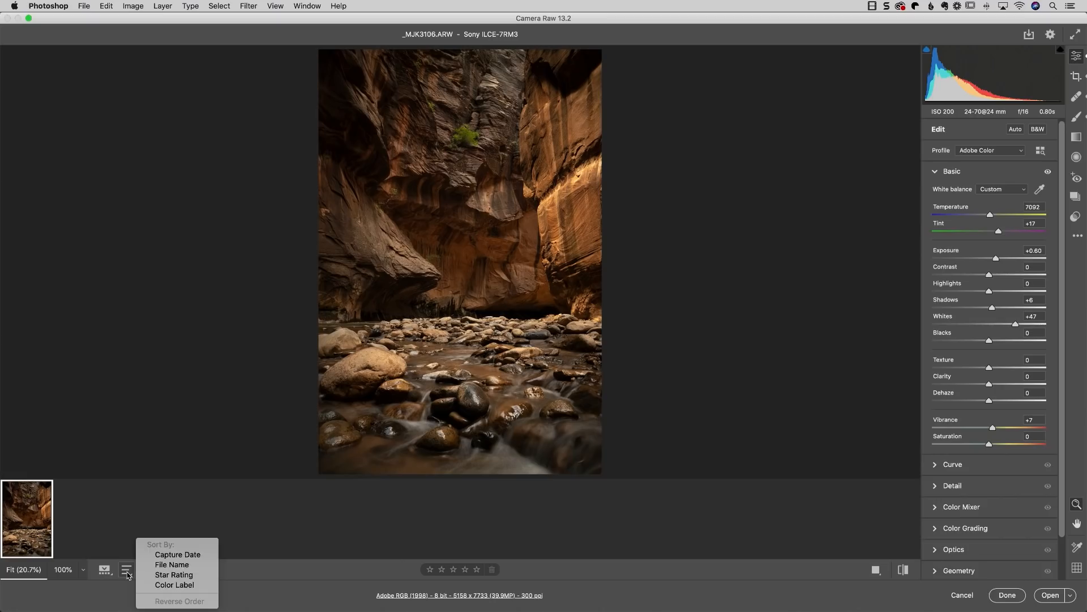
mouse_move(177, 554)
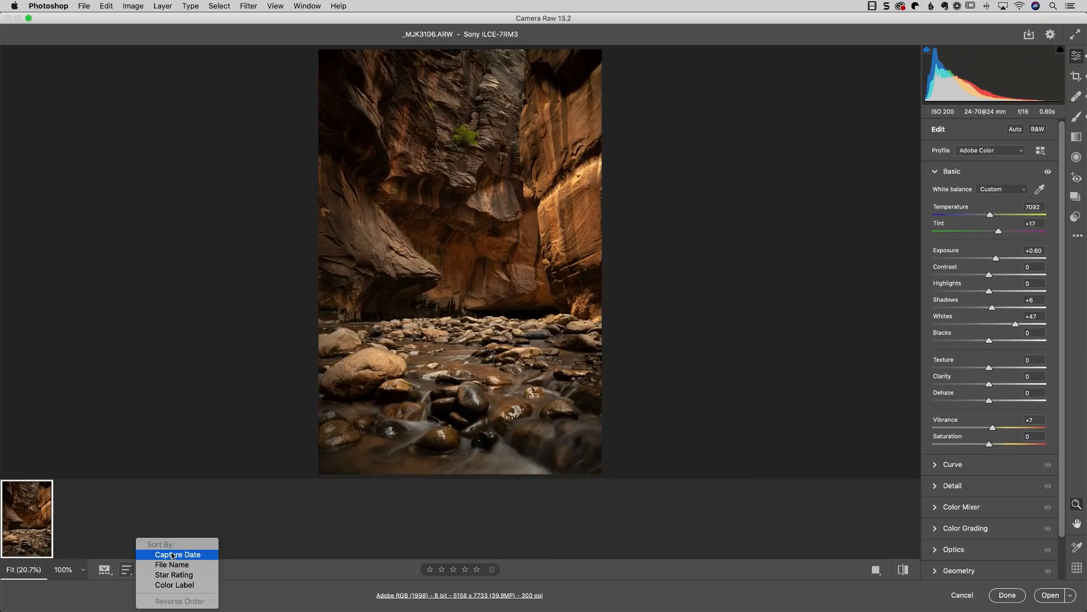
mouse_move(246, 520)
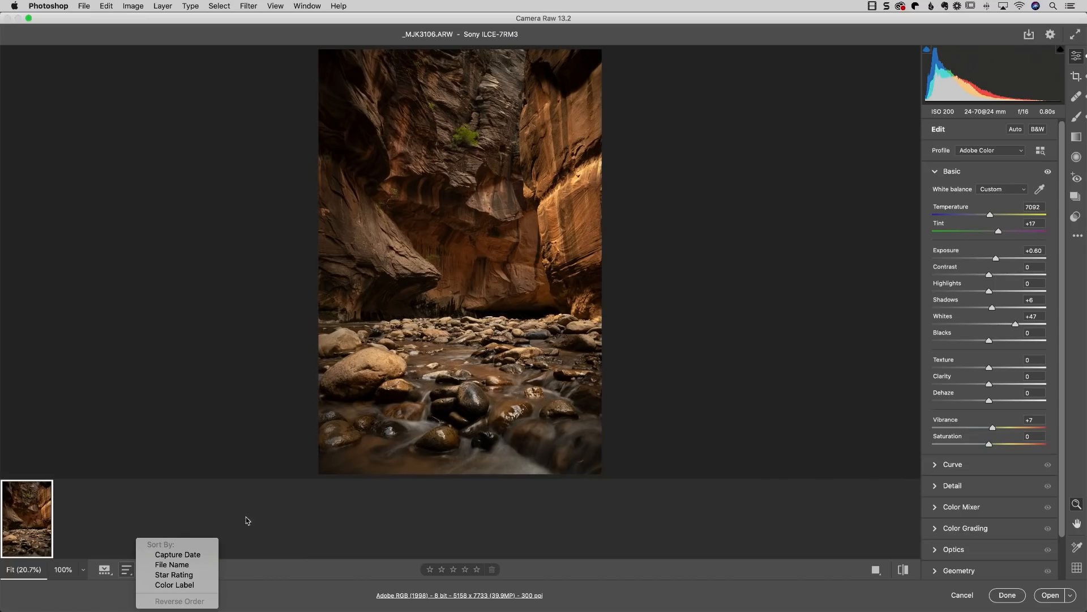
mouse_move(104, 517)
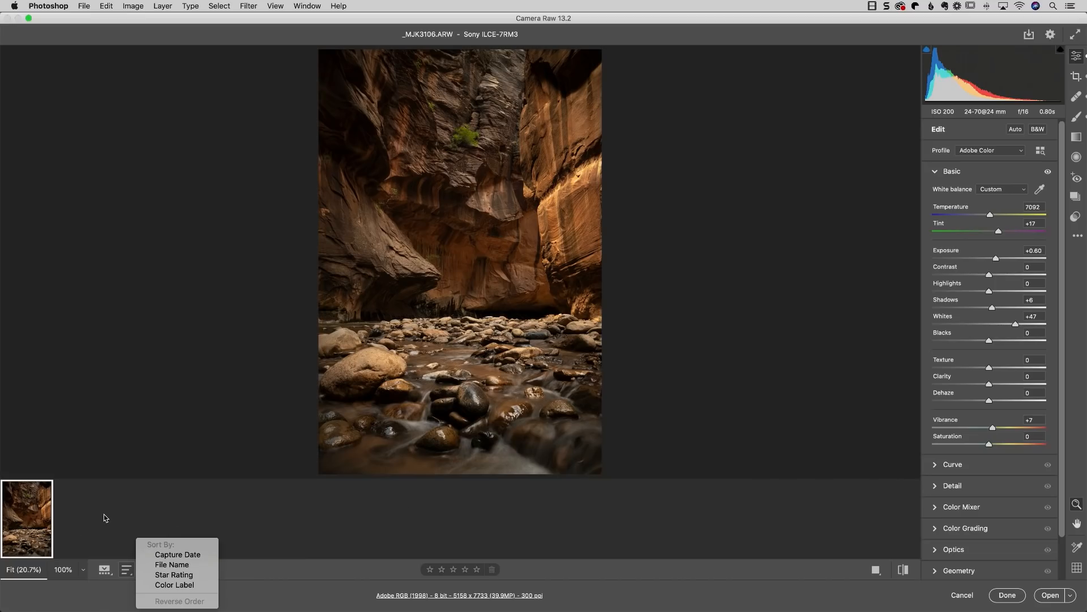
mouse_move(341, 496)
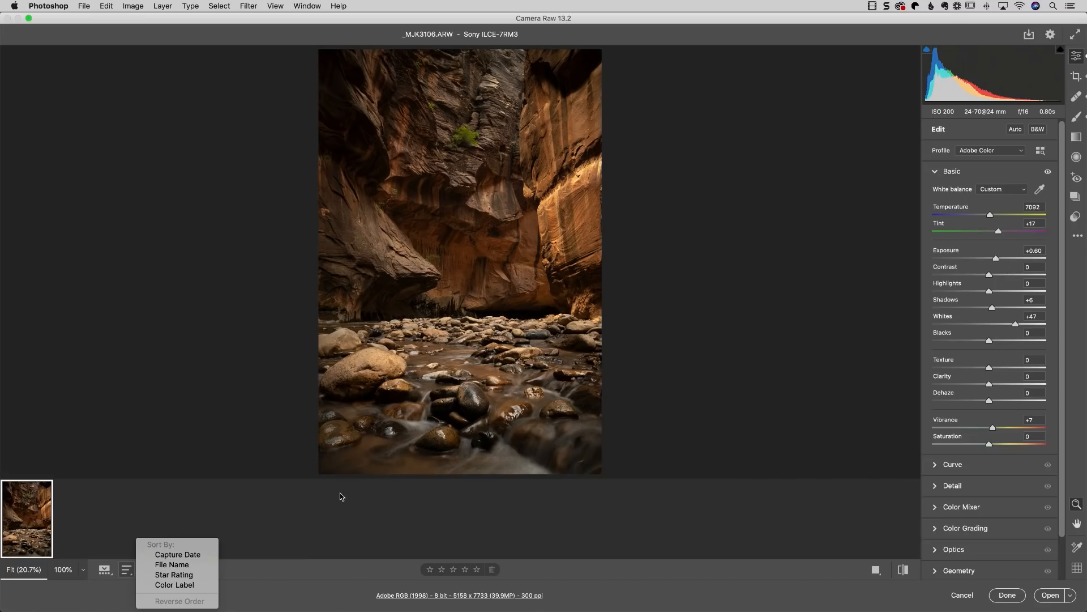
mouse_move(174, 584)
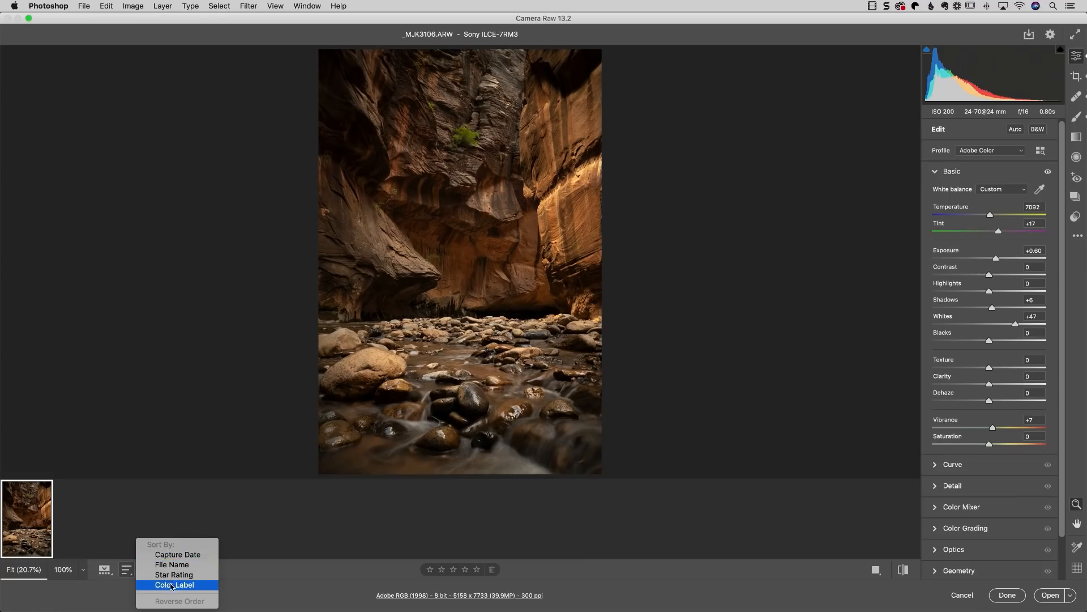
left_click(175, 585)
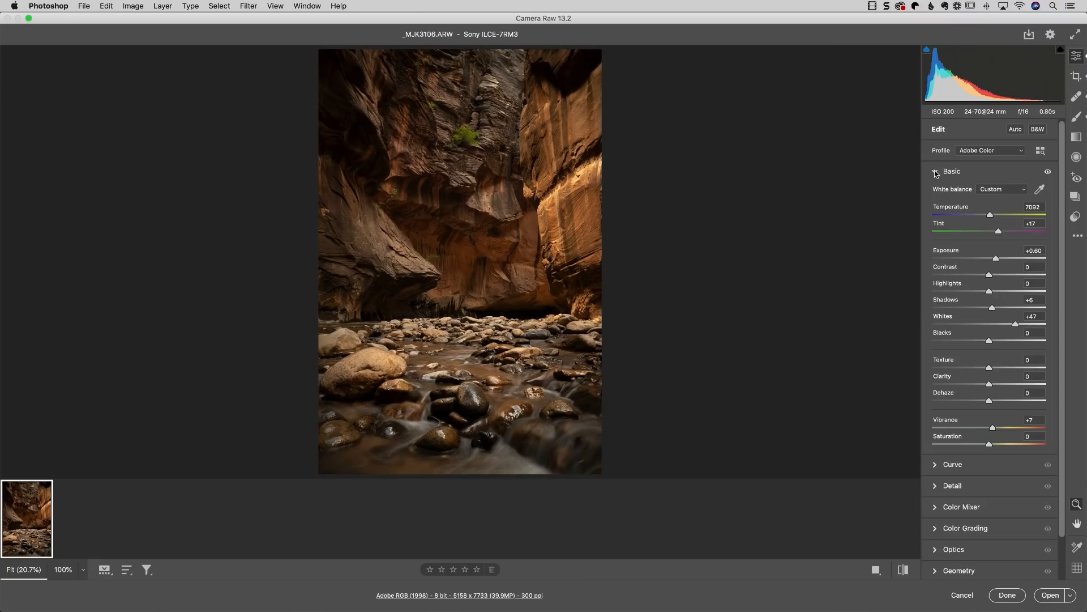
- Collapse the Basic panel and bring up the Edit Panels to Show dialog
left_click(936, 172)
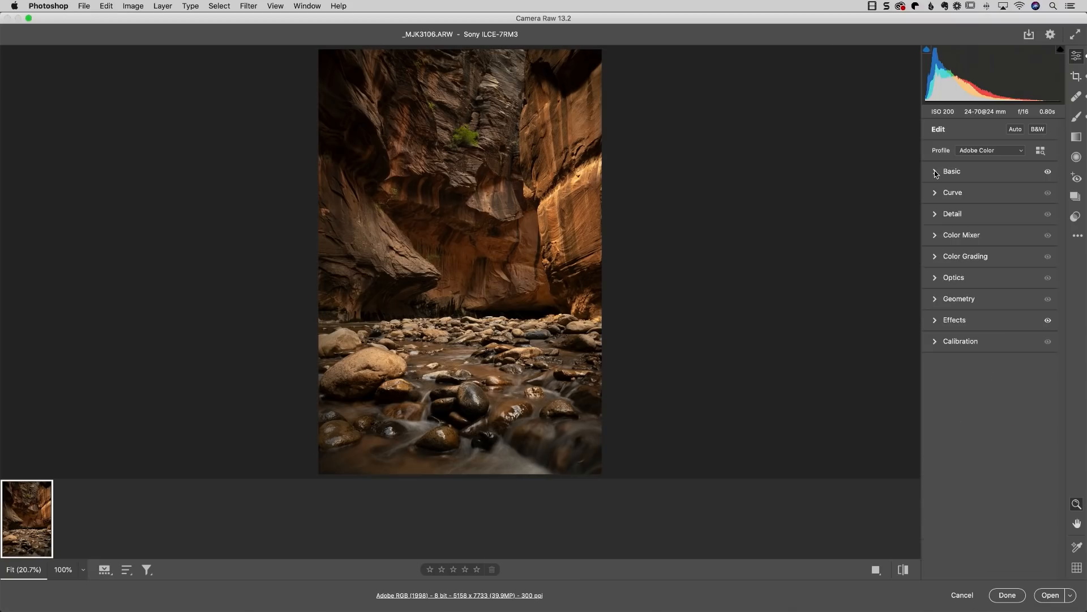
mouse_move(1013, 282)
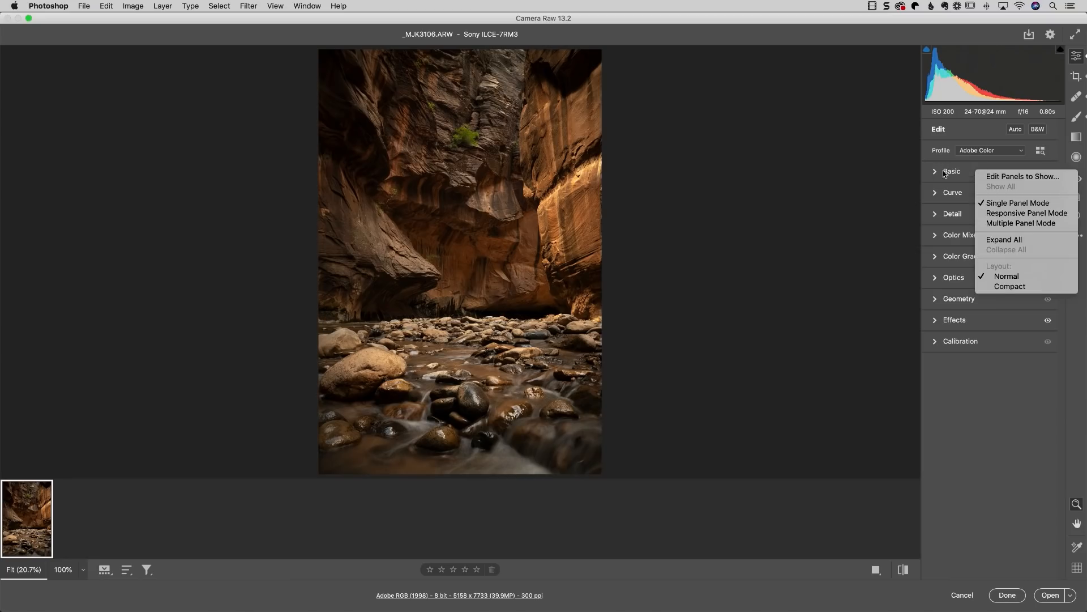
mouse_move(1023, 177)
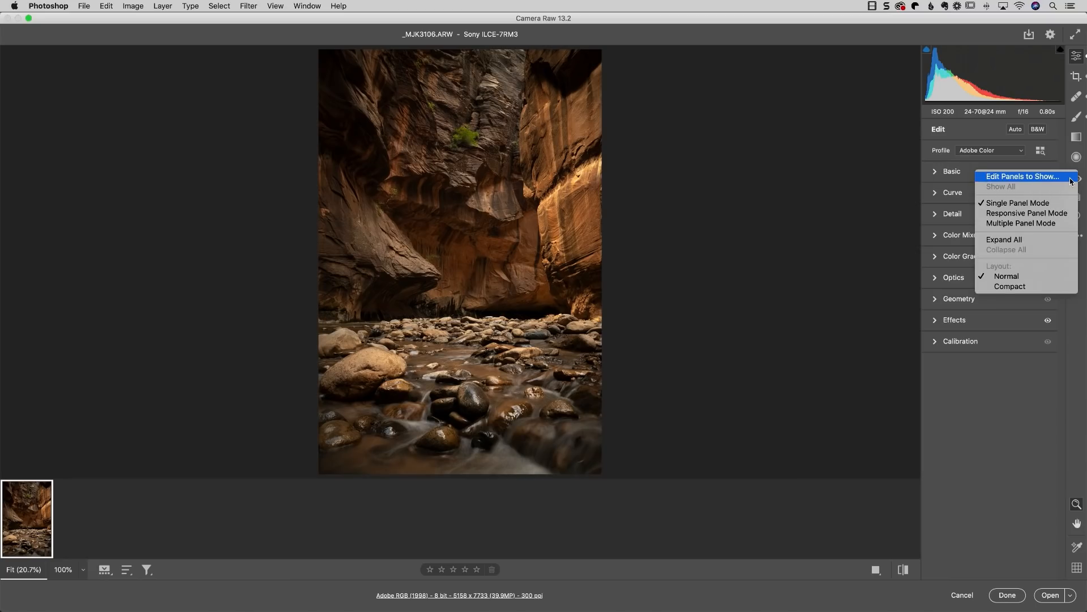
left_click(1022, 176)
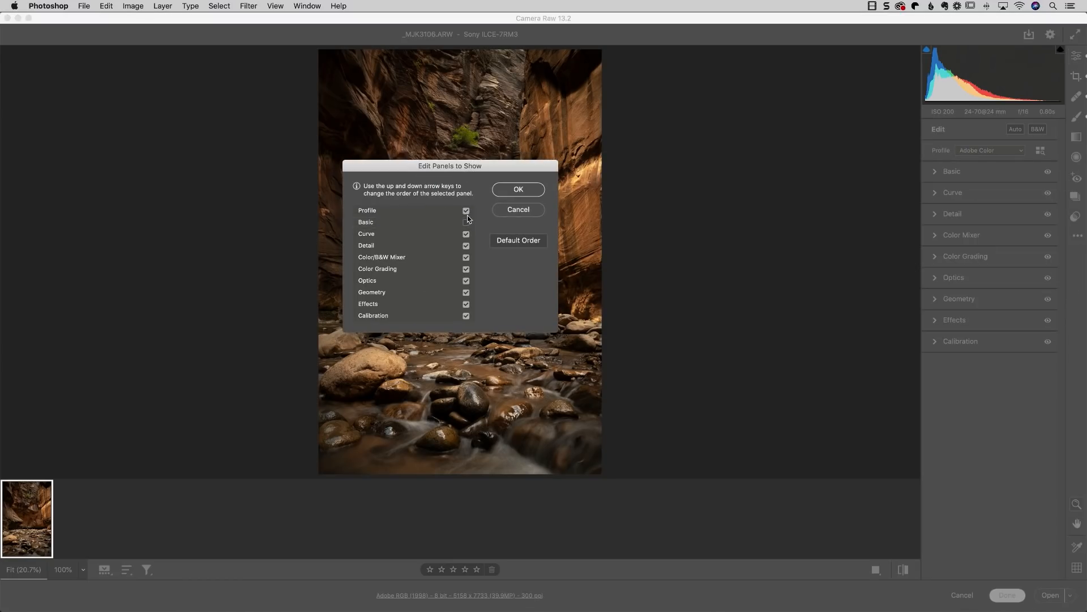
- Move Calibration up the panel order and back to last, then cancel leaving the order unchanged
left_click(382, 222)
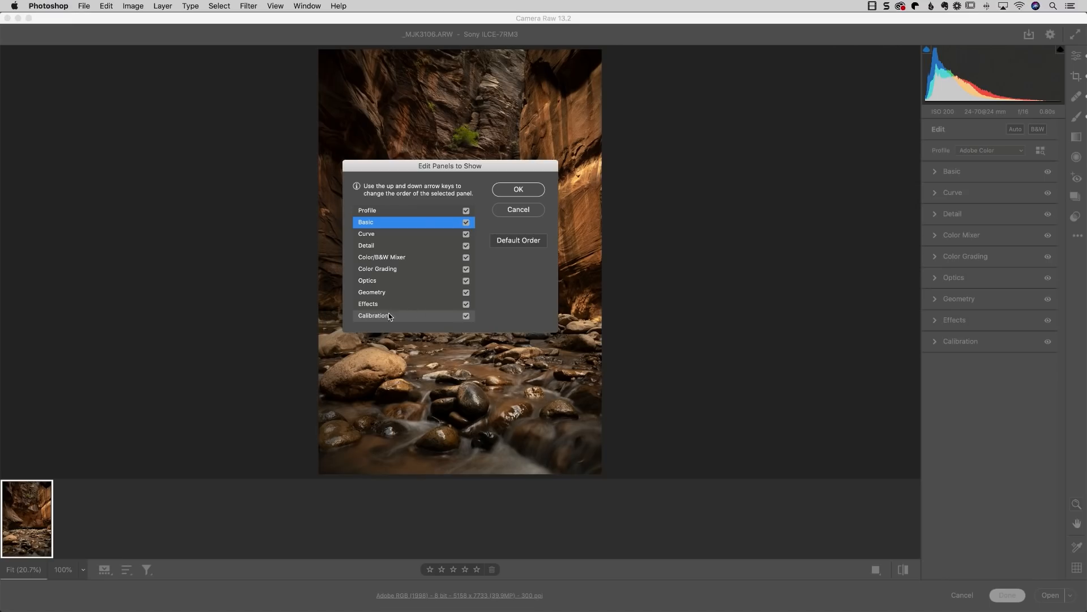
left_click(375, 316)
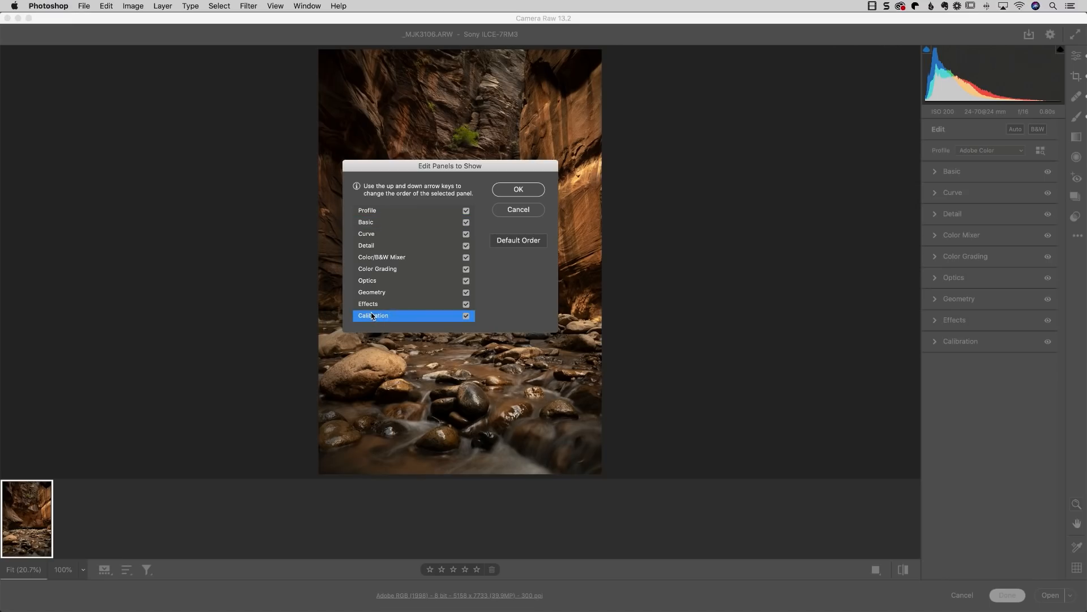
key("up")
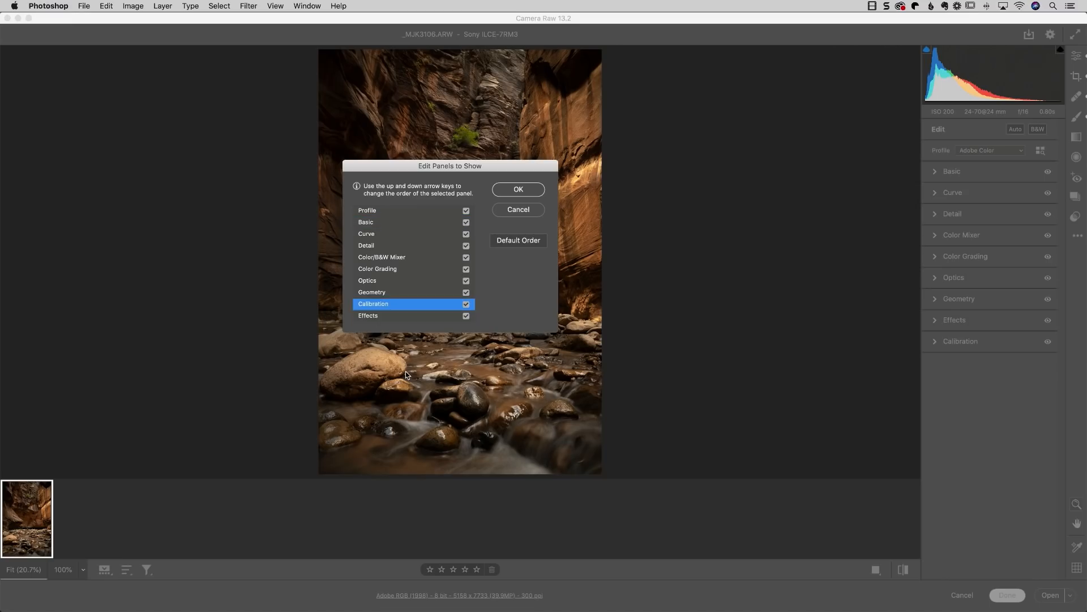
key("up")
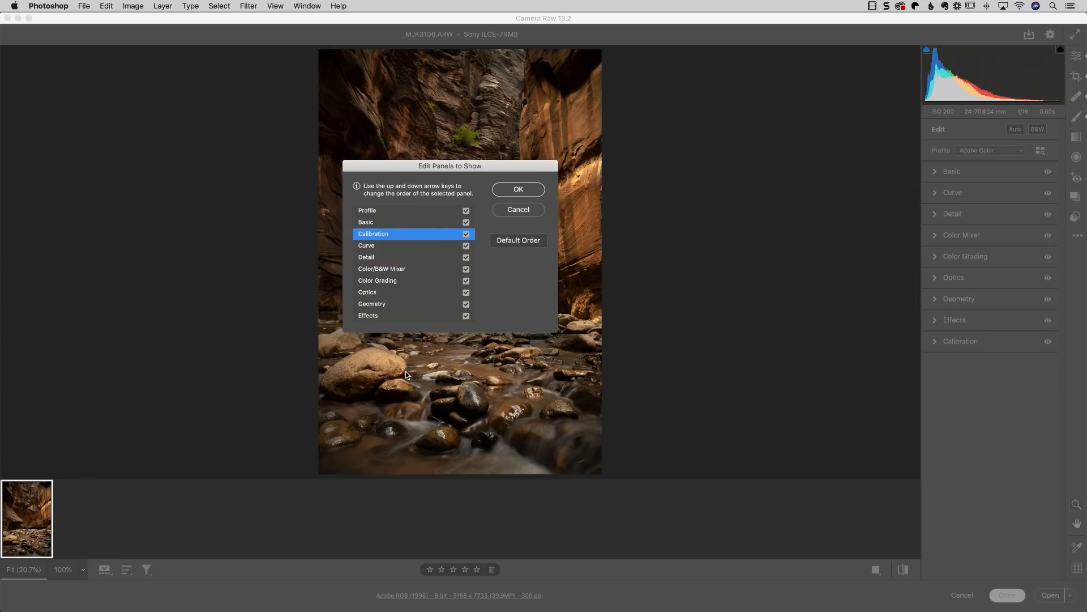
key("down")
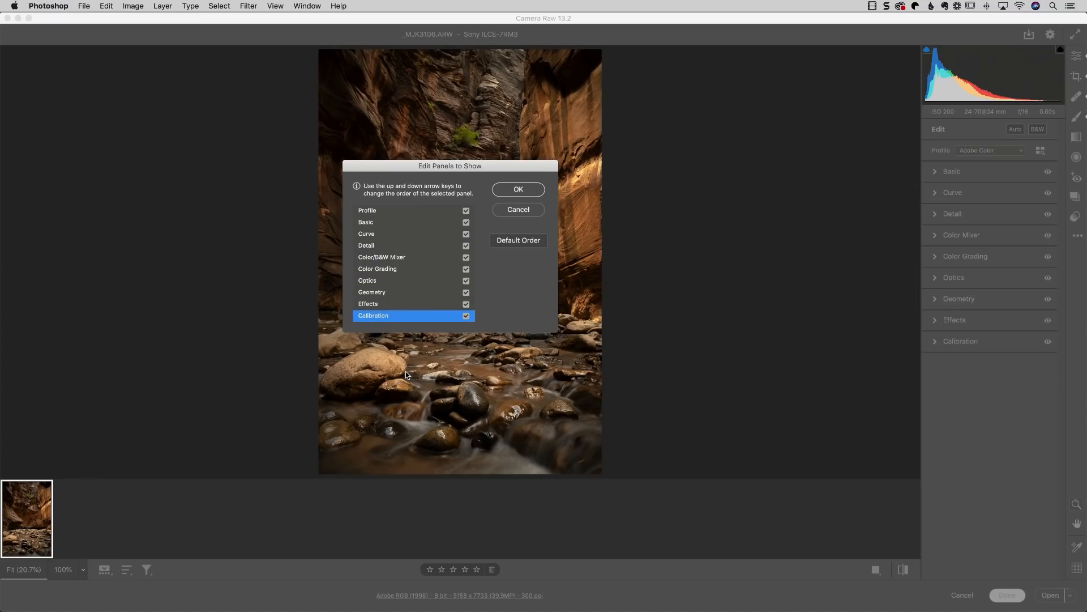
mouse_move(513, 205)
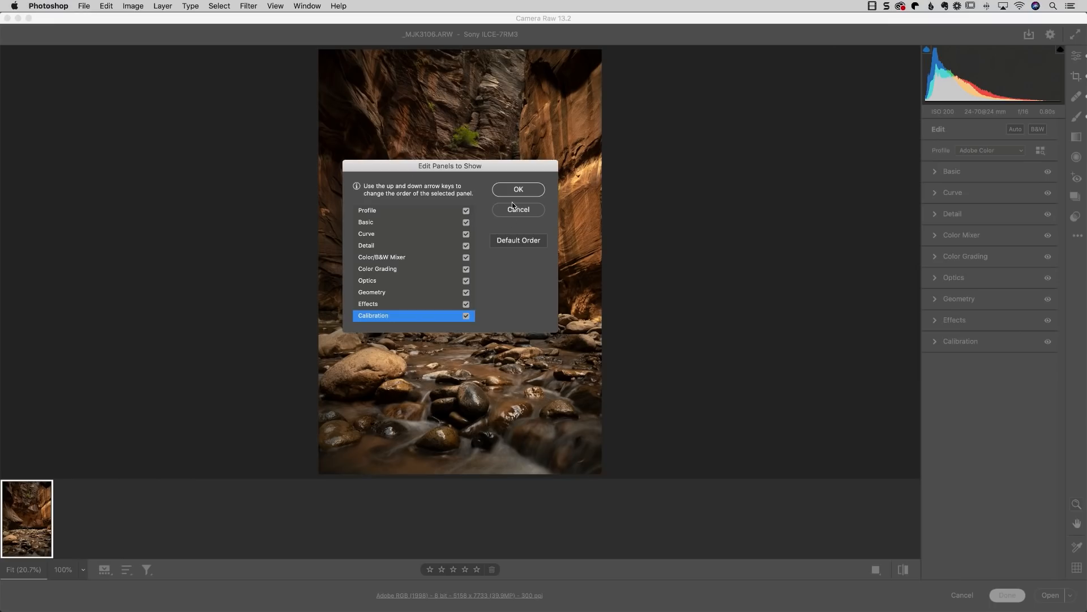
mouse_move(525, 247)
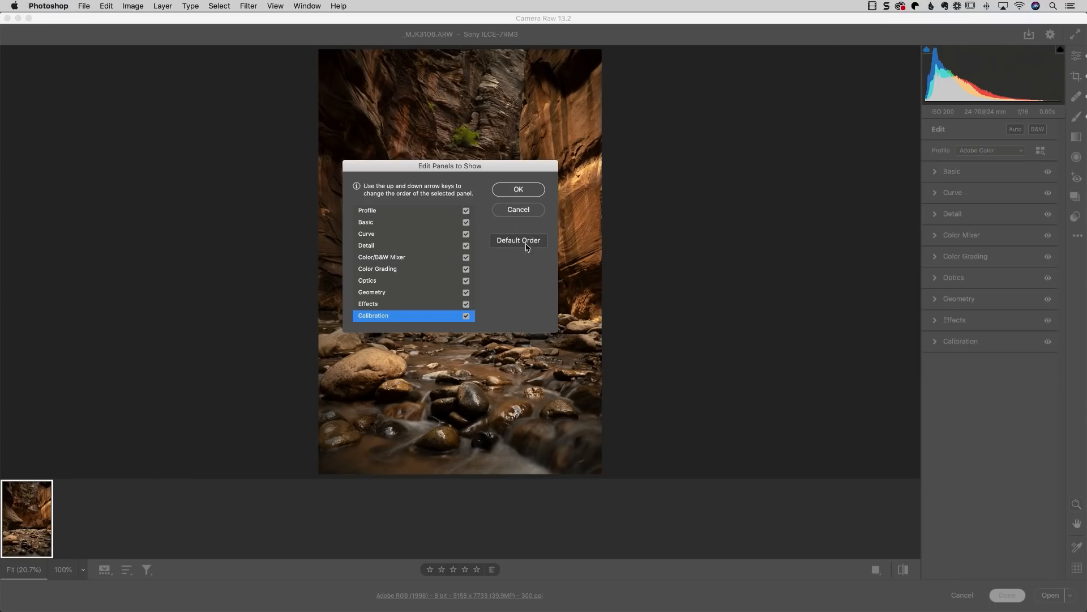
mouse_move(522, 212)
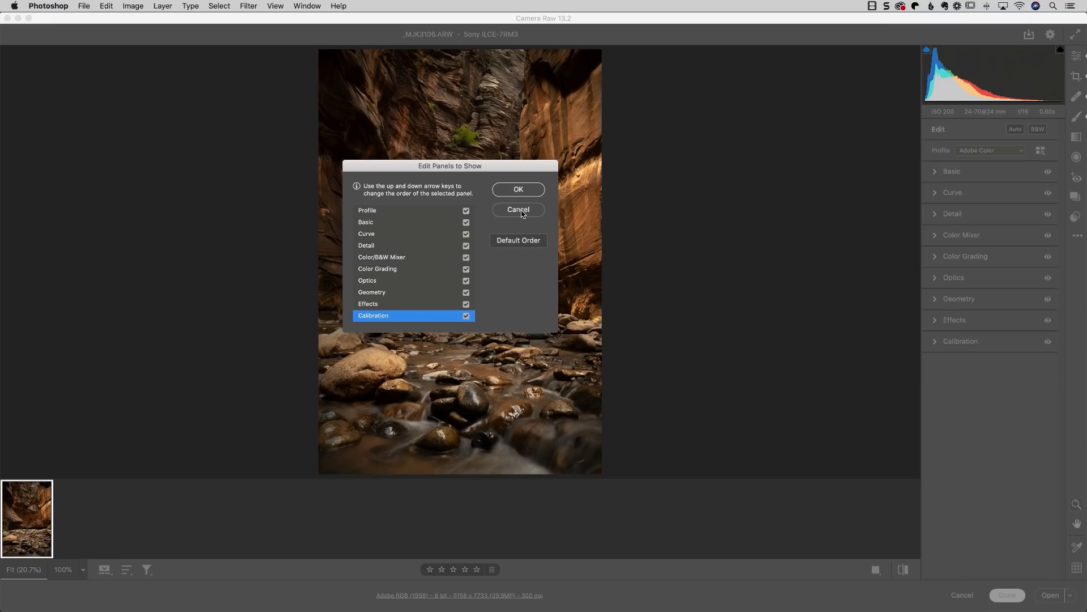
left_click(517, 209)
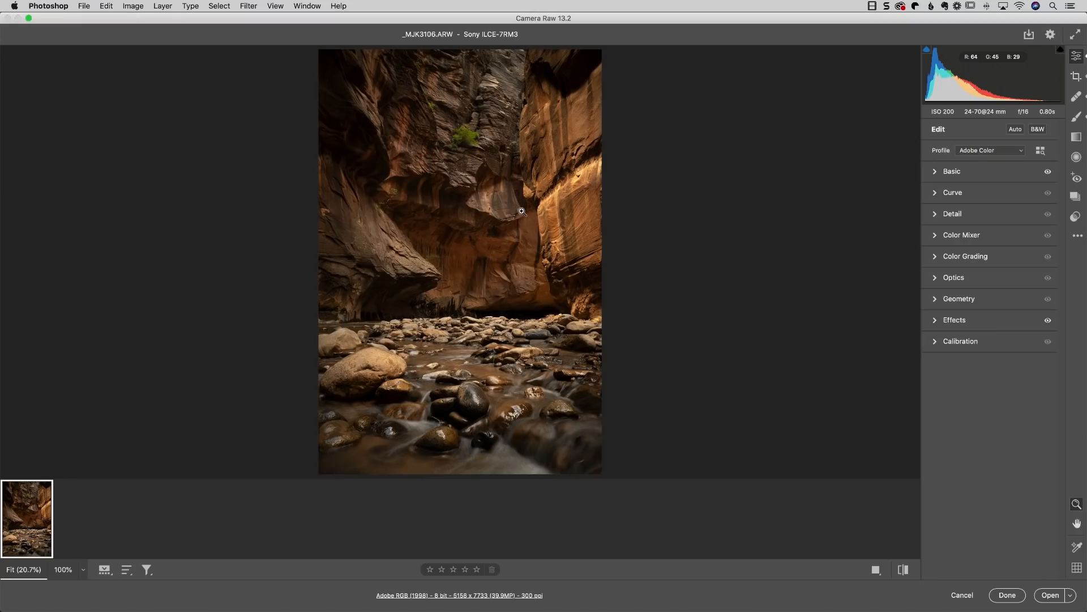
mouse_move(224, 210)
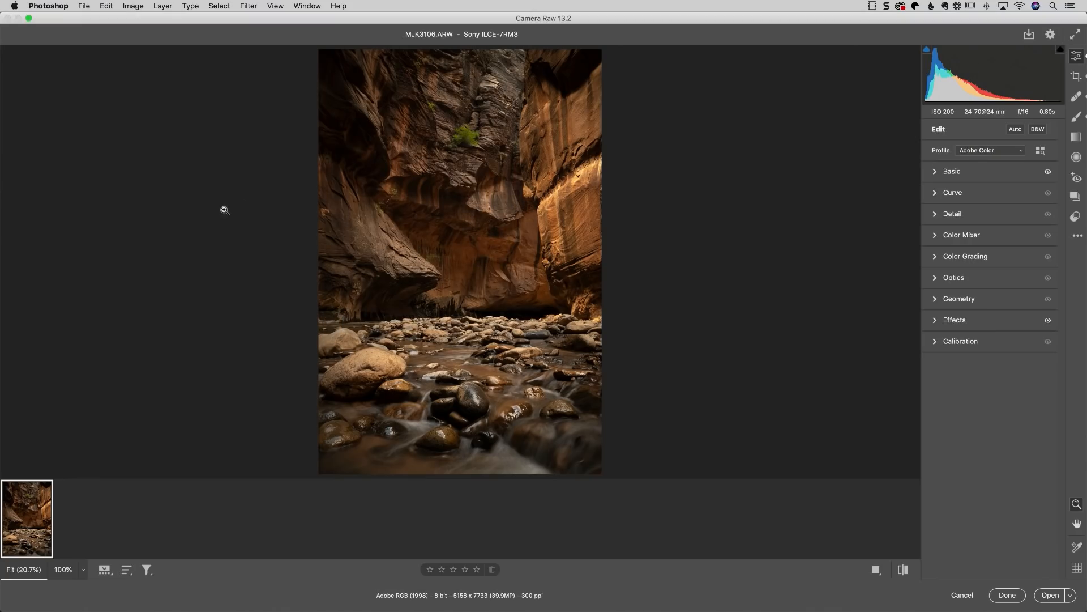